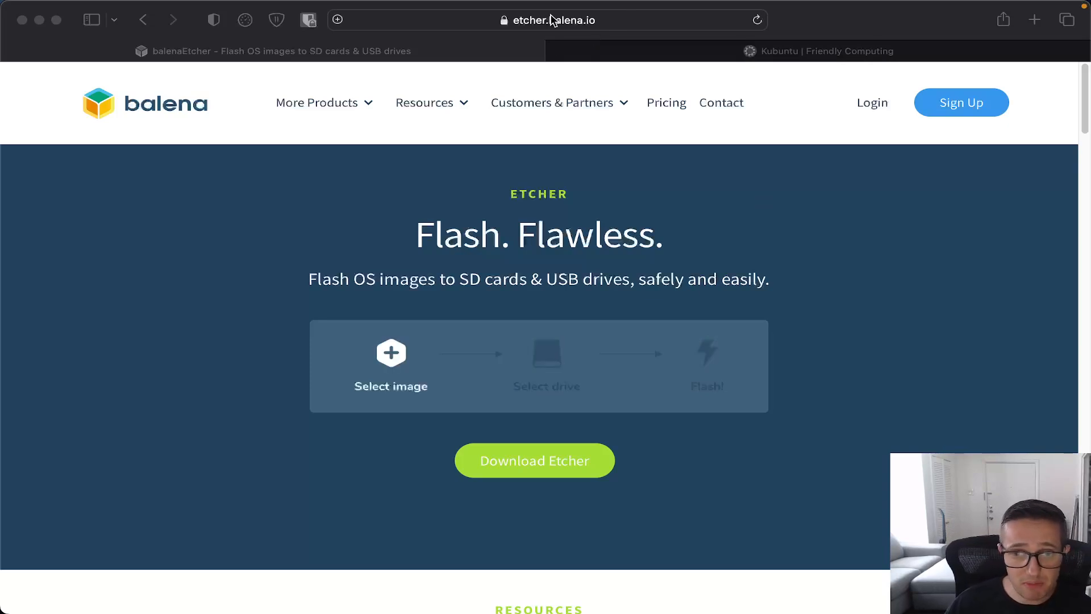
Download balenaEtcher-1.18.4.dmg for macOS, allowing the download, and show Safari's downloads list
{"action": "scroll", "scroll_direction": "down", "scroll_amount": 3}
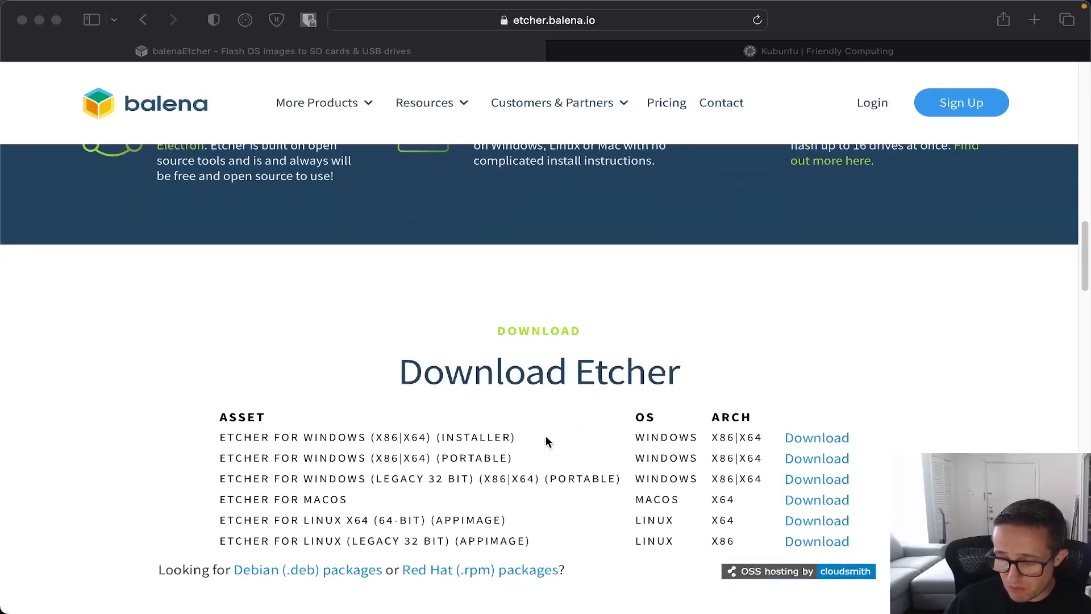
{"action": "mouse_move", "coordinate": [336, 522]}
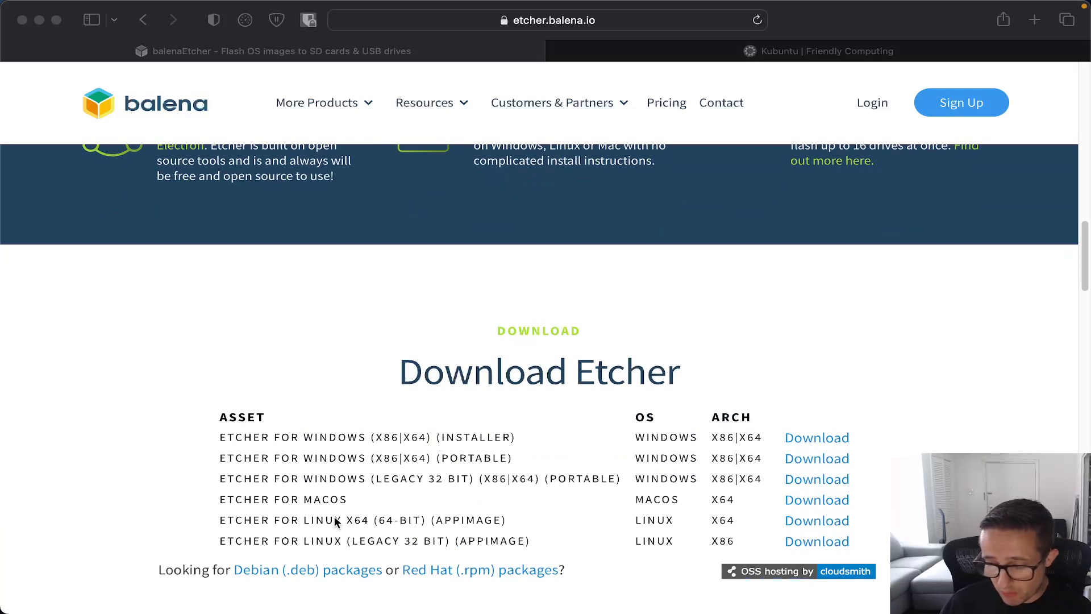
{"action": "mouse_move", "coordinate": [834, 503]}
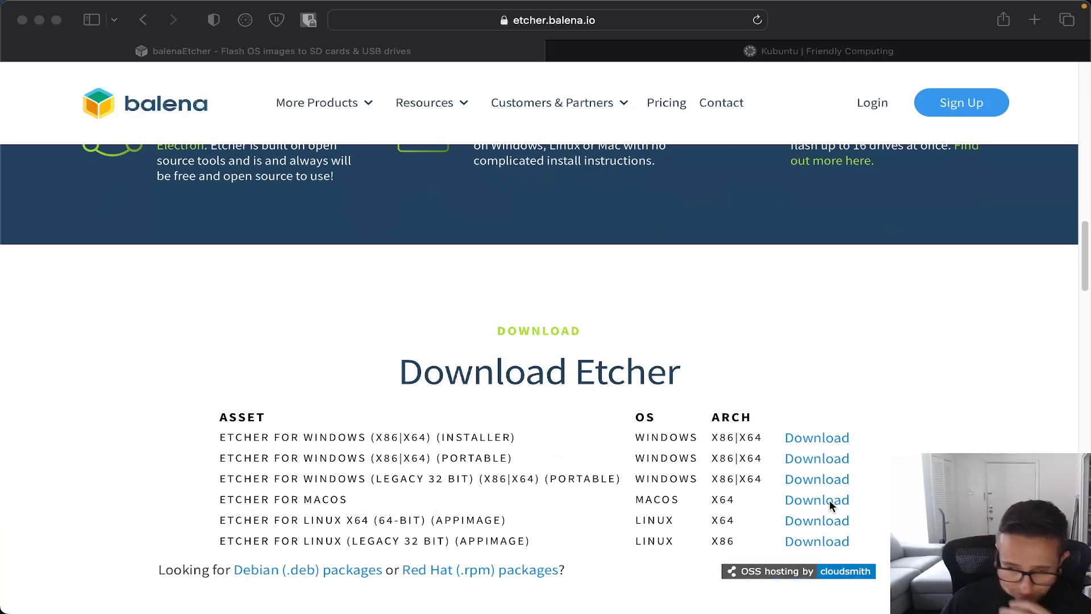
{"action": "mouse_move", "coordinate": [824, 188]}
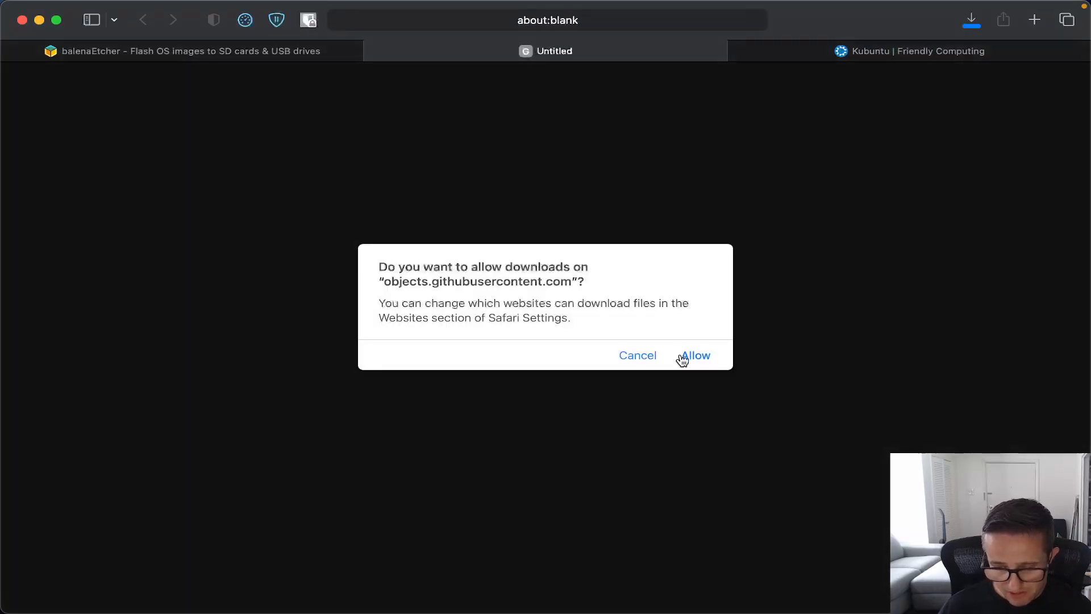
{"action": "left_click", "coordinate": [694, 355]}
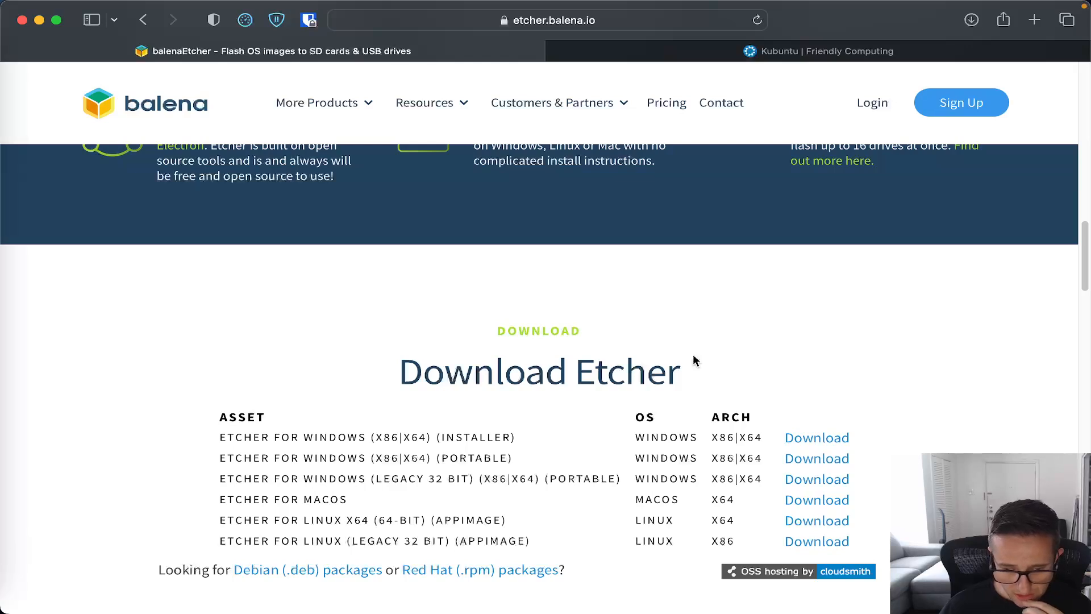
{"action": "mouse_move", "coordinate": [679, 369]}
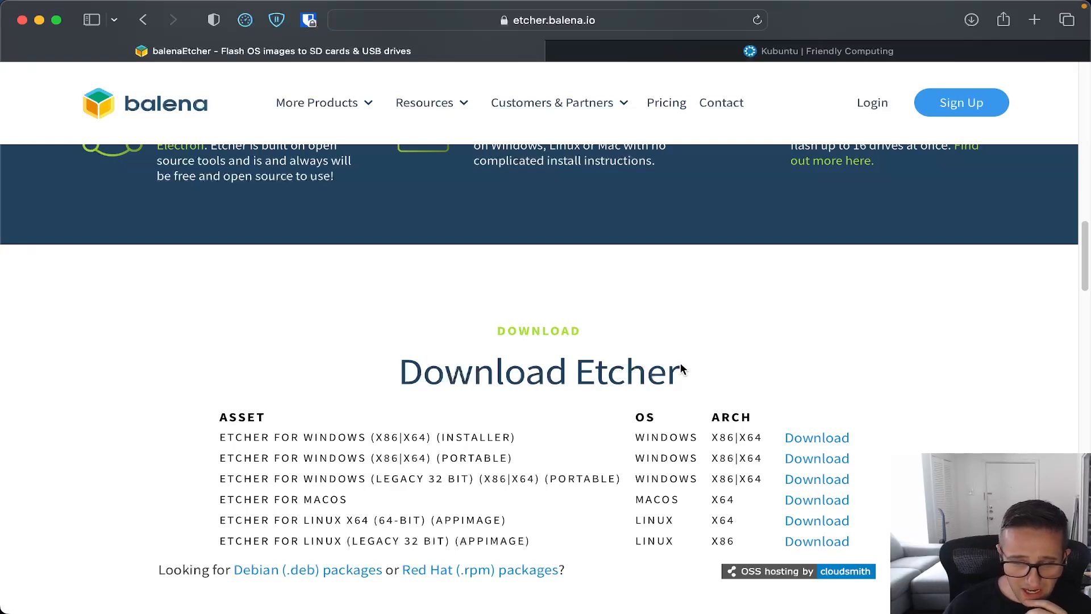
{"action": "mouse_move", "coordinate": [252, 37]}
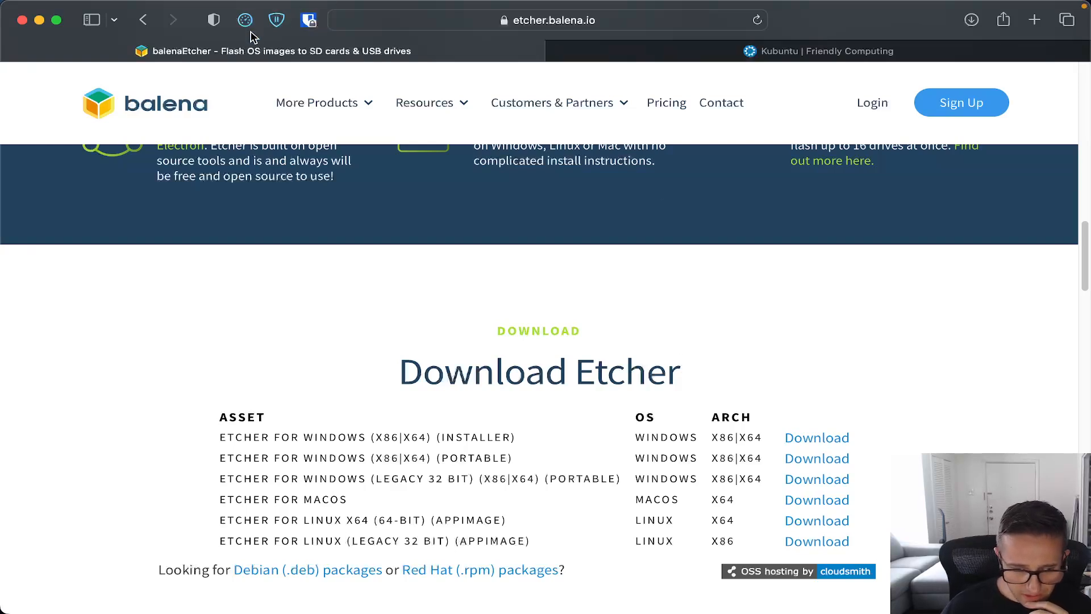
{"action": "mouse_move", "coordinate": [276, 19]}
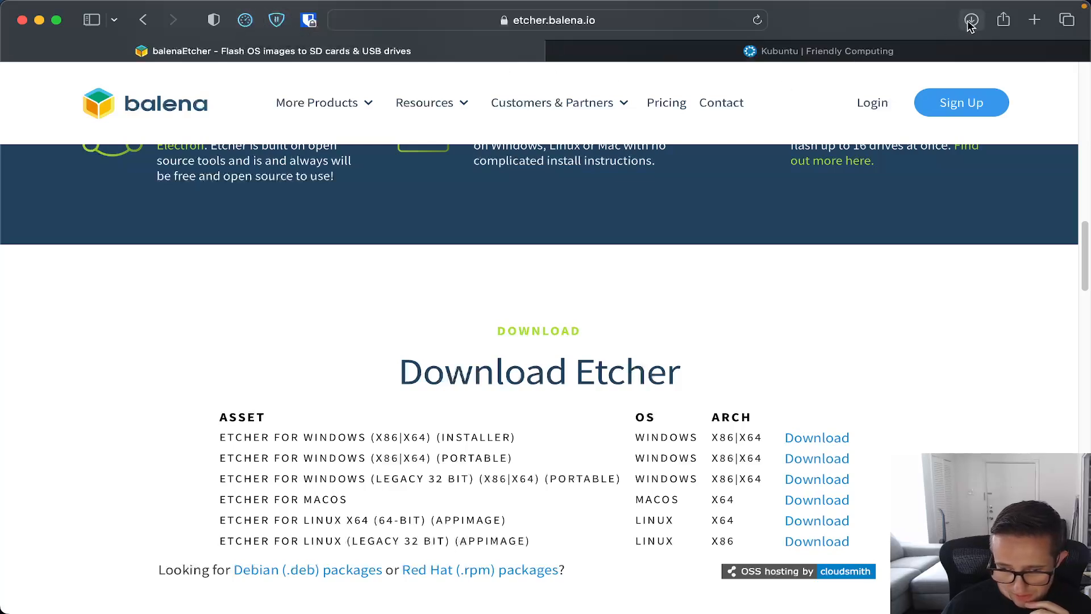
{"action": "left_click", "coordinate": [971, 19]}
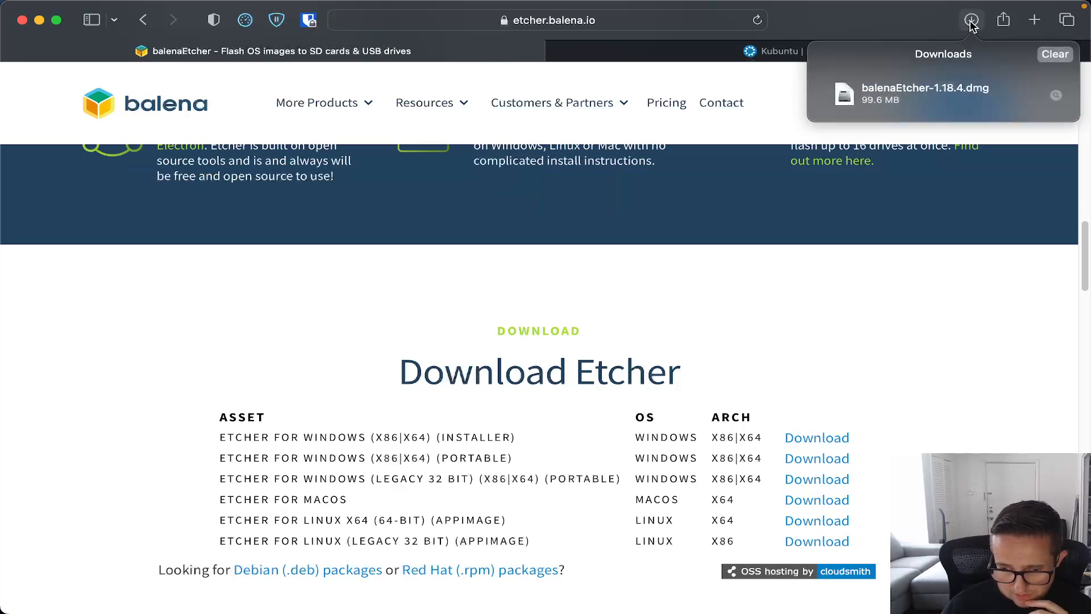
{"action": "mouse_move", "coordinate": [929, 101]}
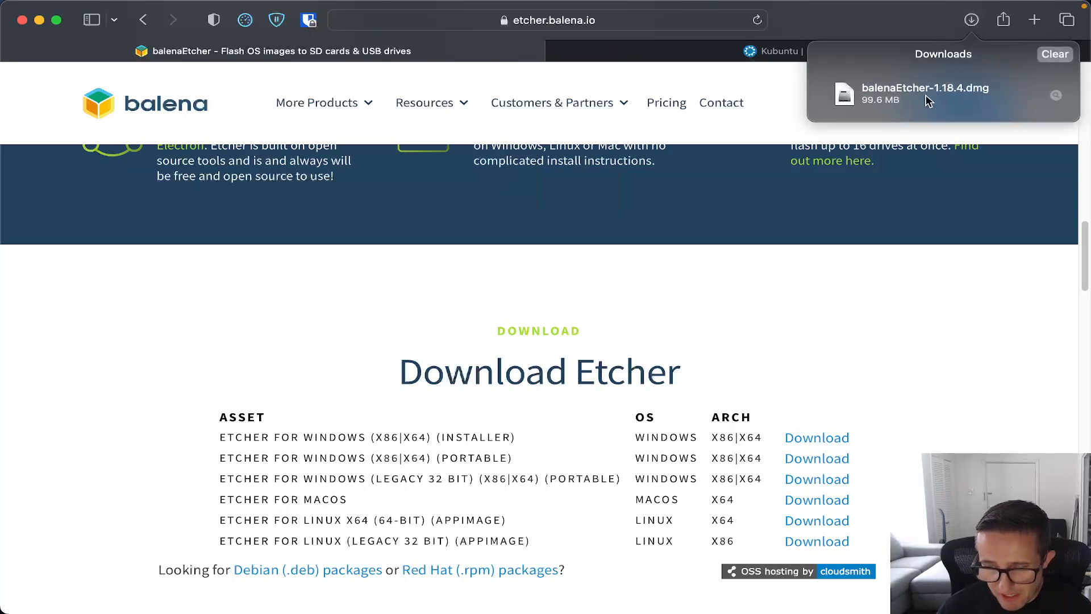
Open the balenaEtcher 1.18.4 disk image and its Applications folder alias
{"action": "double_click", "coordinate": [926, 94]}
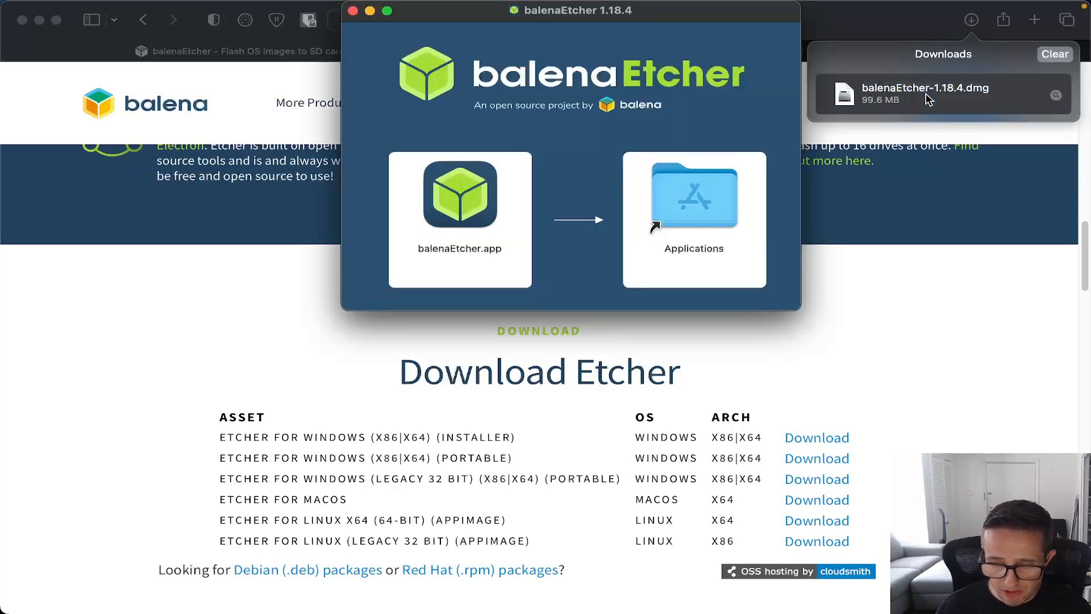
{"action": "mouse_move", "coordinate": [495, 46]}
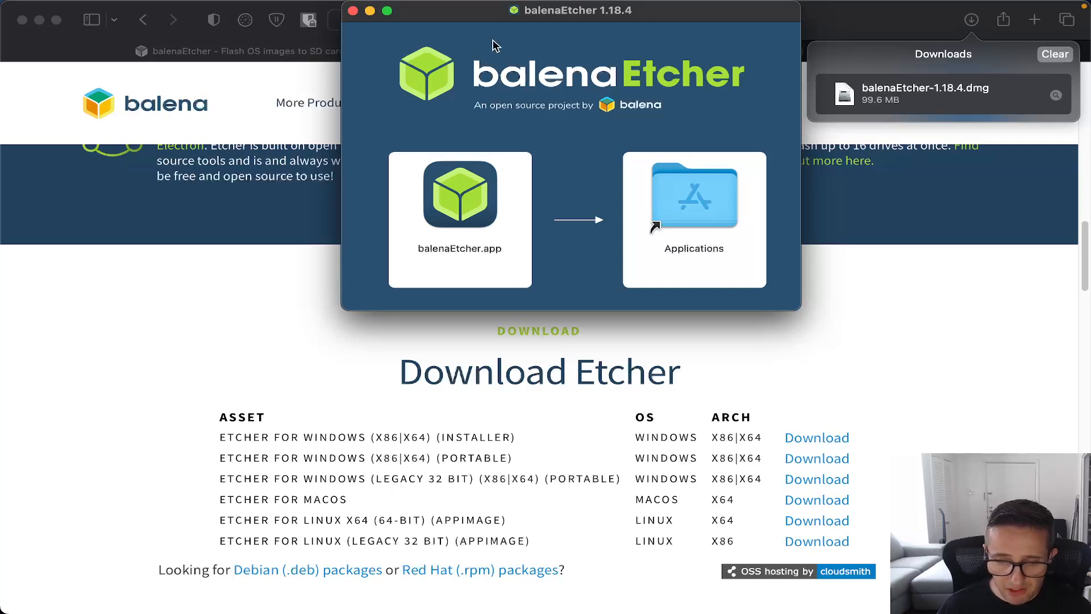
{"action": "left_click", "coordinate": [459, 194]}
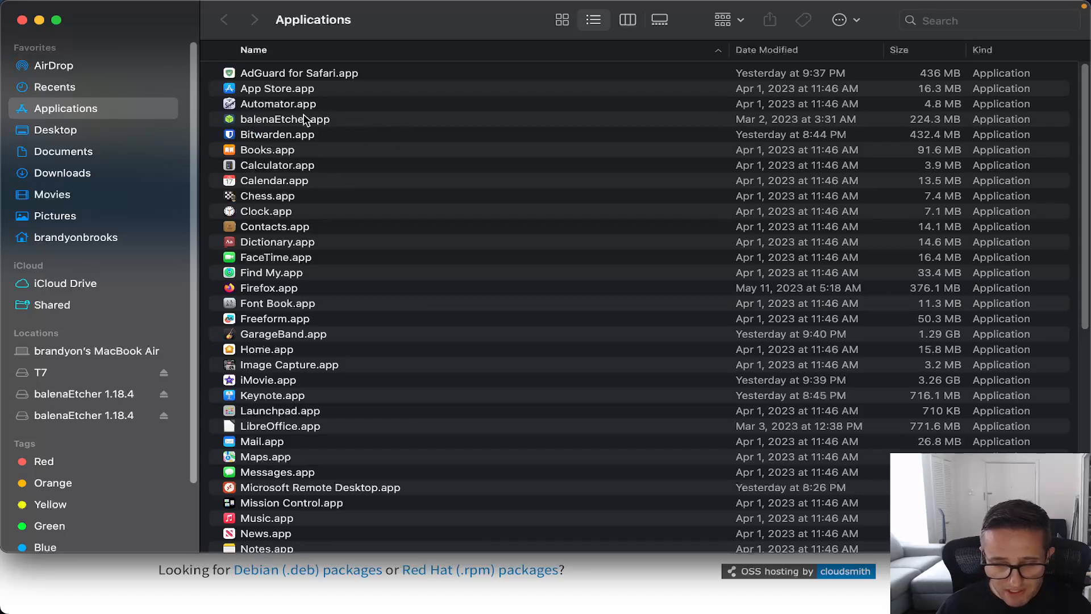
{"action": "mouse_move", "coordinate": [23, 28]}
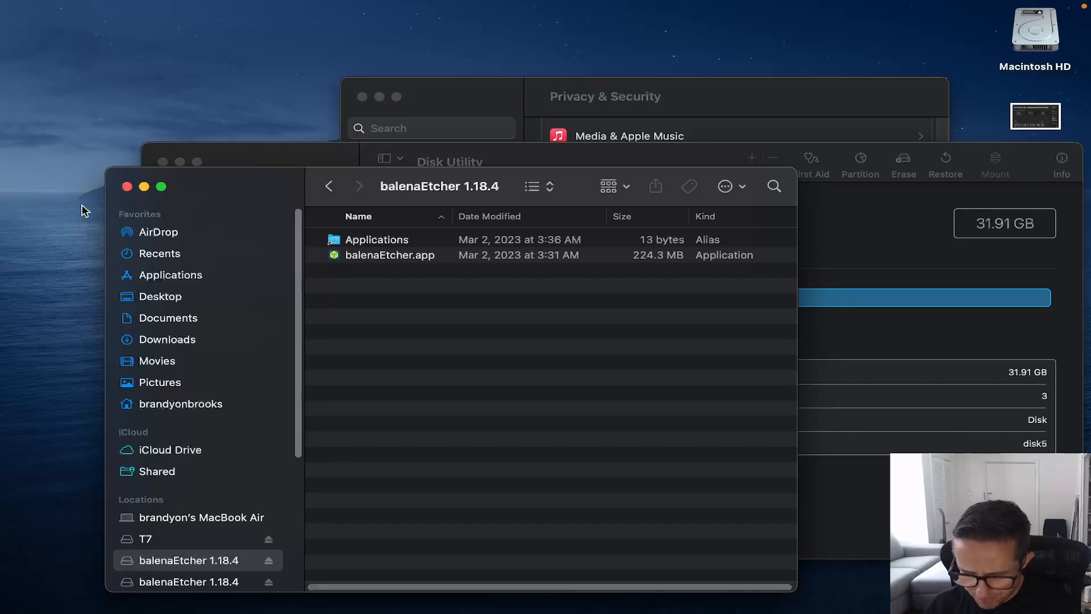
{"action": "mouse_move", "coordinate": [421, 79]}
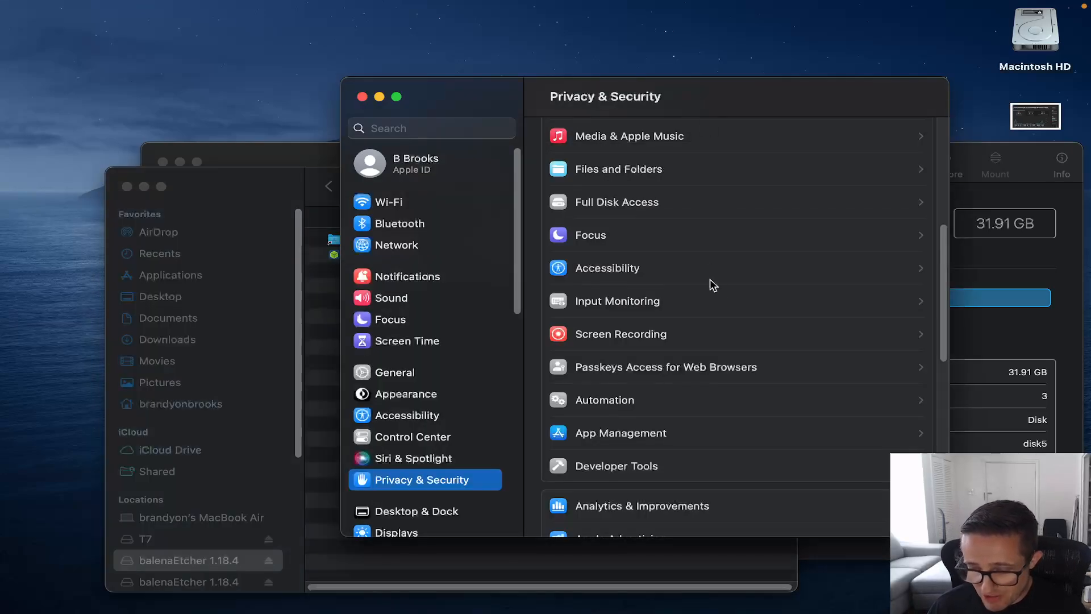
Scroll Privacy & Security to the 'Allow applications downloaded from' setting
{"action": "scroll", "scroll_direction": "up", "scroll_amount": 3}
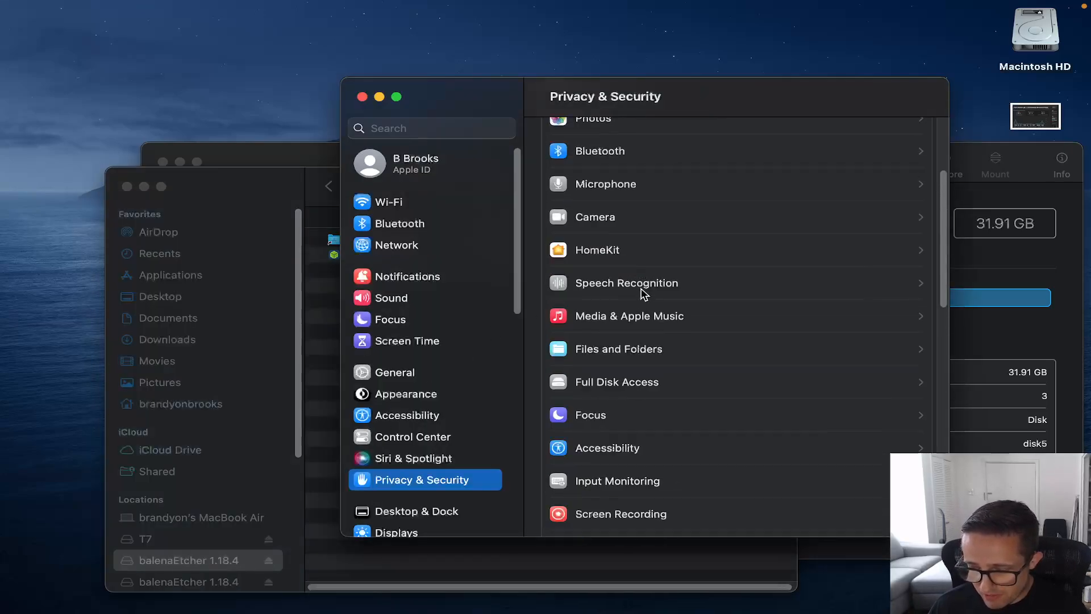
{"action": "scroll", "scroll_direction": "down", "scroll_amount": 3}
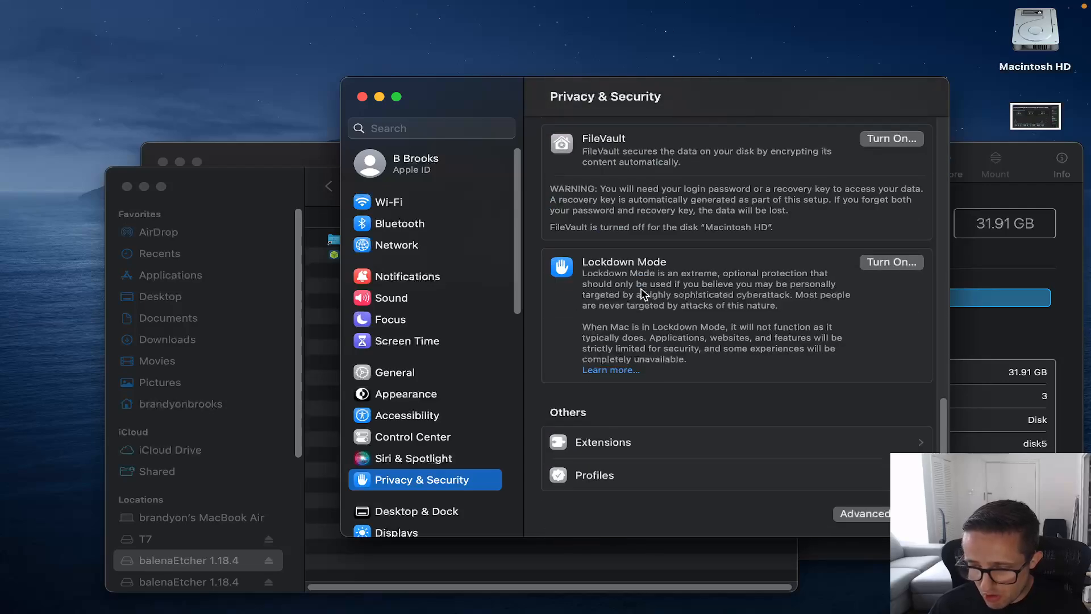
{"action": "scroll", "scroll_direction": "up", "scroll_amount": 3}
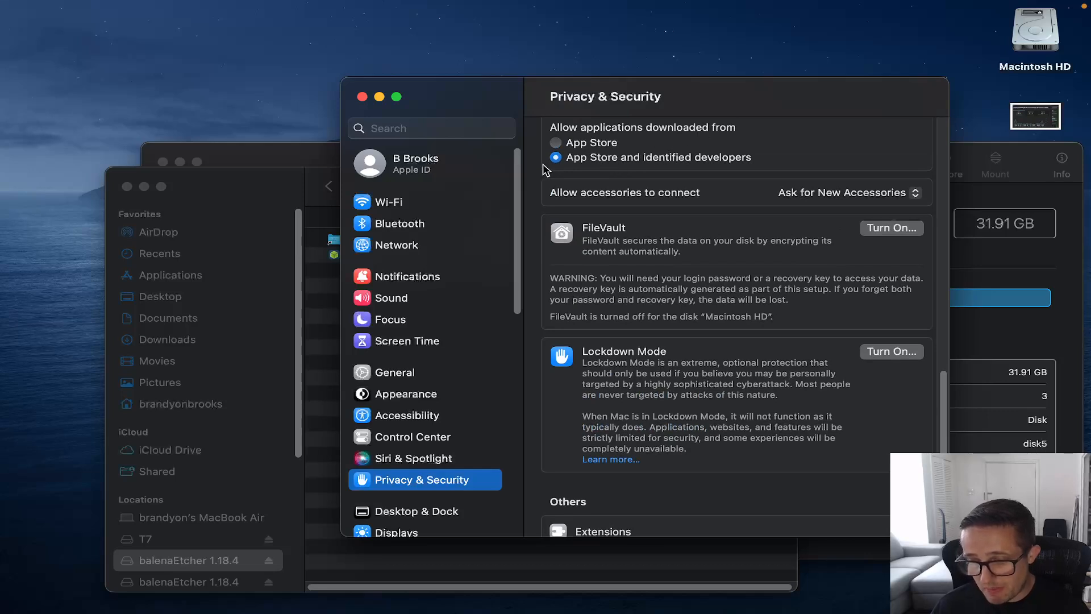
{"action": "mouse_move", "coordinate": [719, 170]}
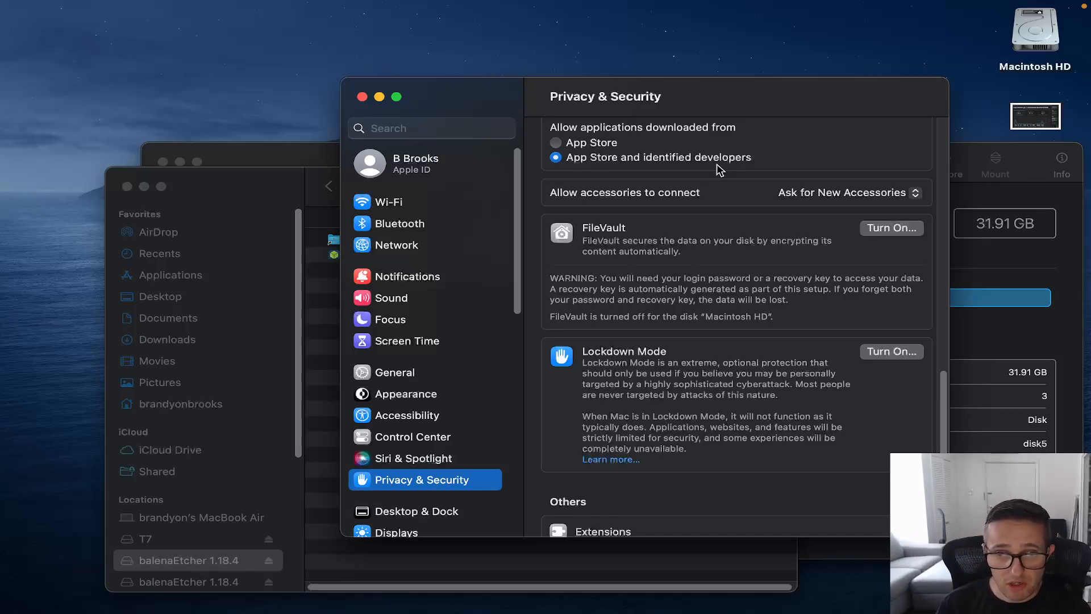
{"action": "mouse_move", "coordinate": [504, 201]}
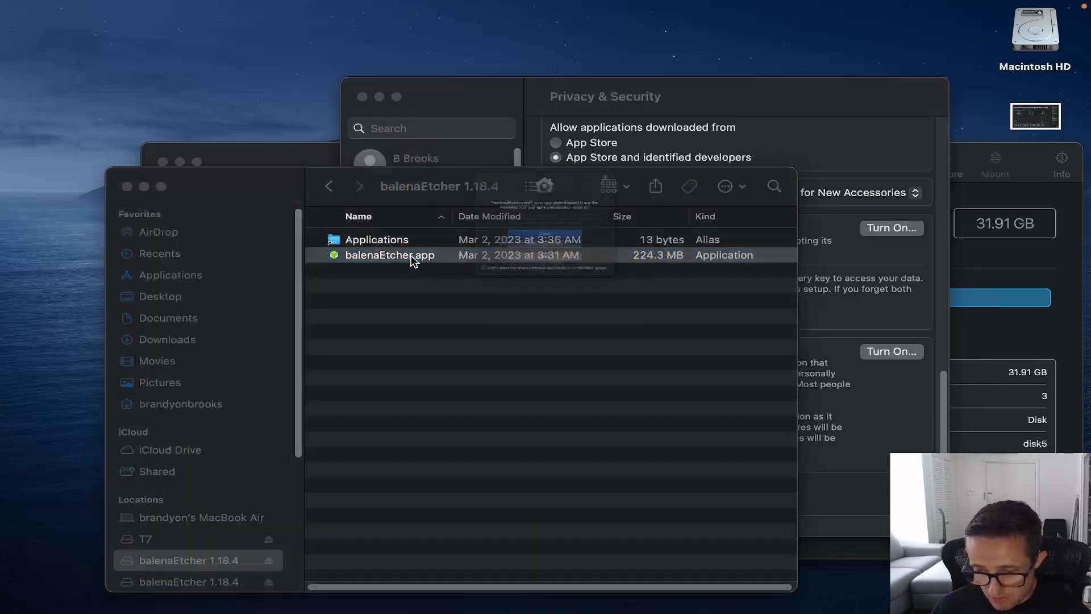
Launch balenaEtcher by searching 'etch' in Spotlight
{"action": "left_click", "coordinate": [389, 255]}
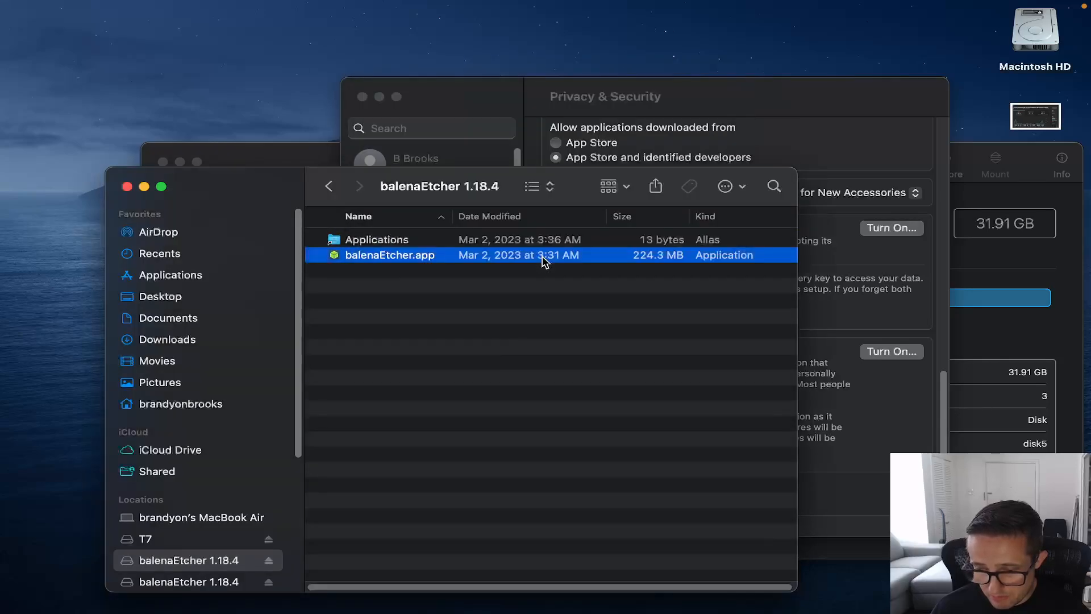
{"action": "mouse_move", "coordinate": [3, 290]}
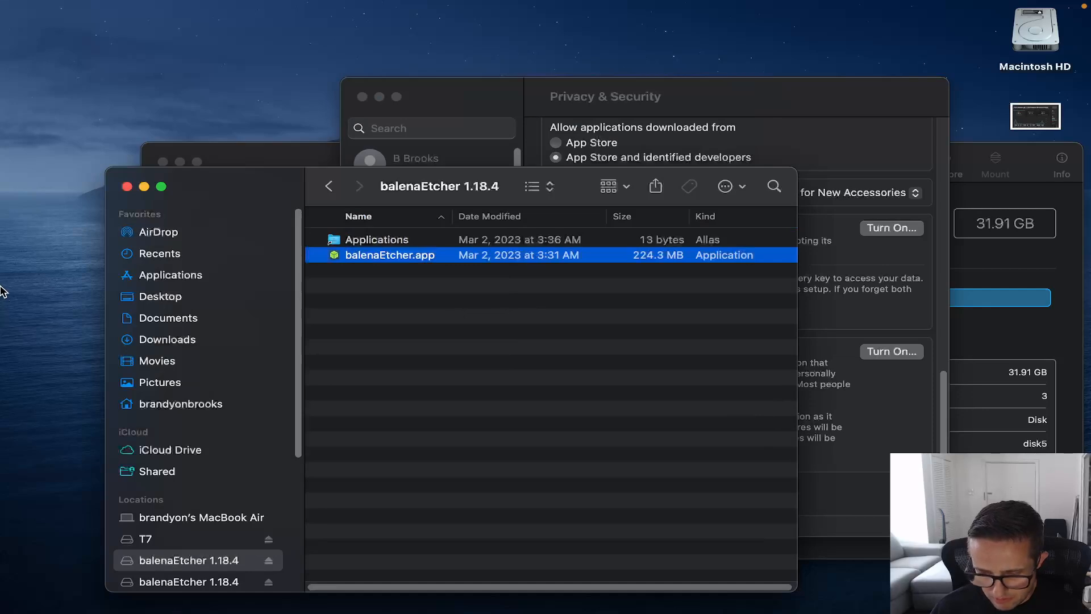
{"action": "left_click", "coordinate": [97, 288]}
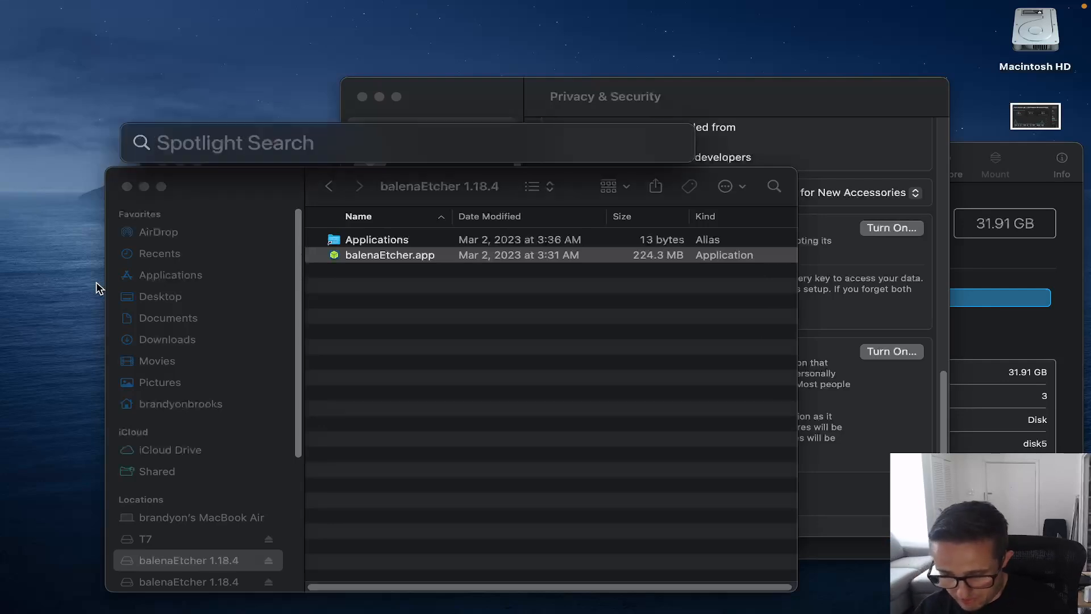
{"action": "type", "text": "et"}
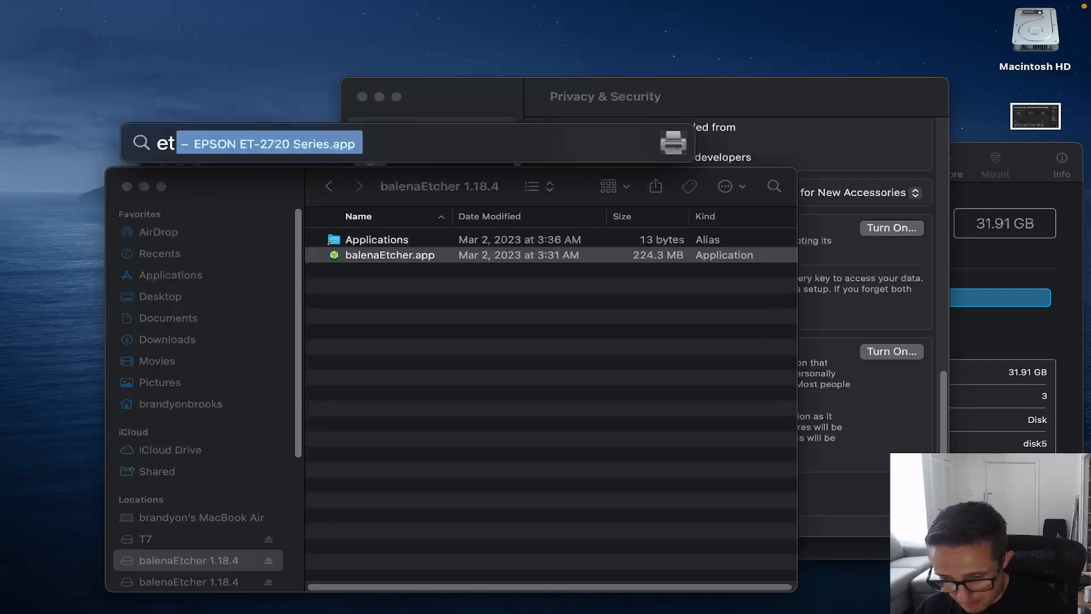
{"action": "type", "text": "ch"}
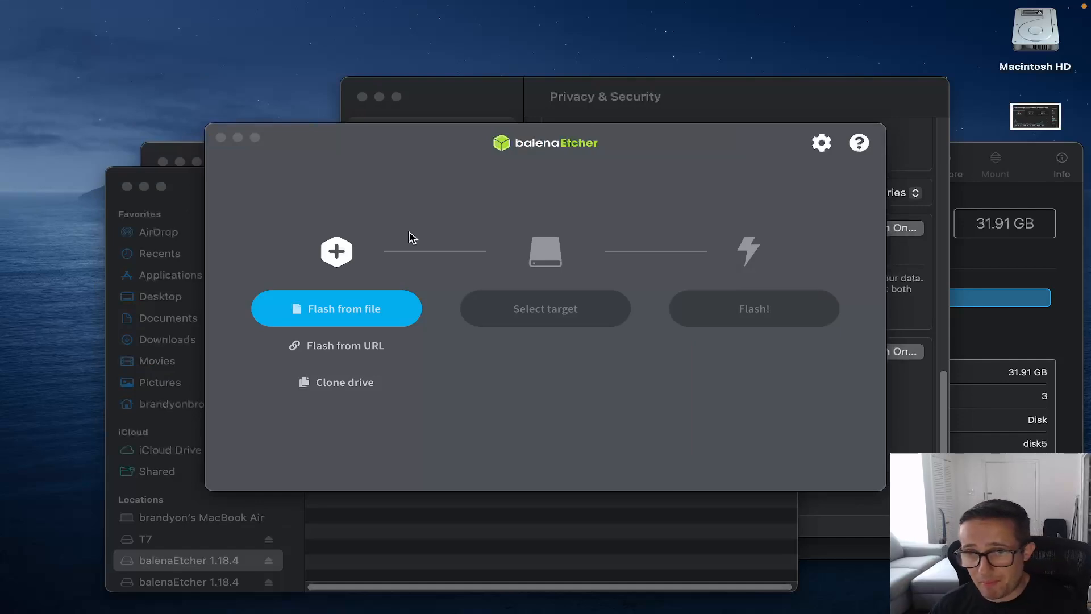
{"action": "mouse_move", "coordinate": [415, 236]}
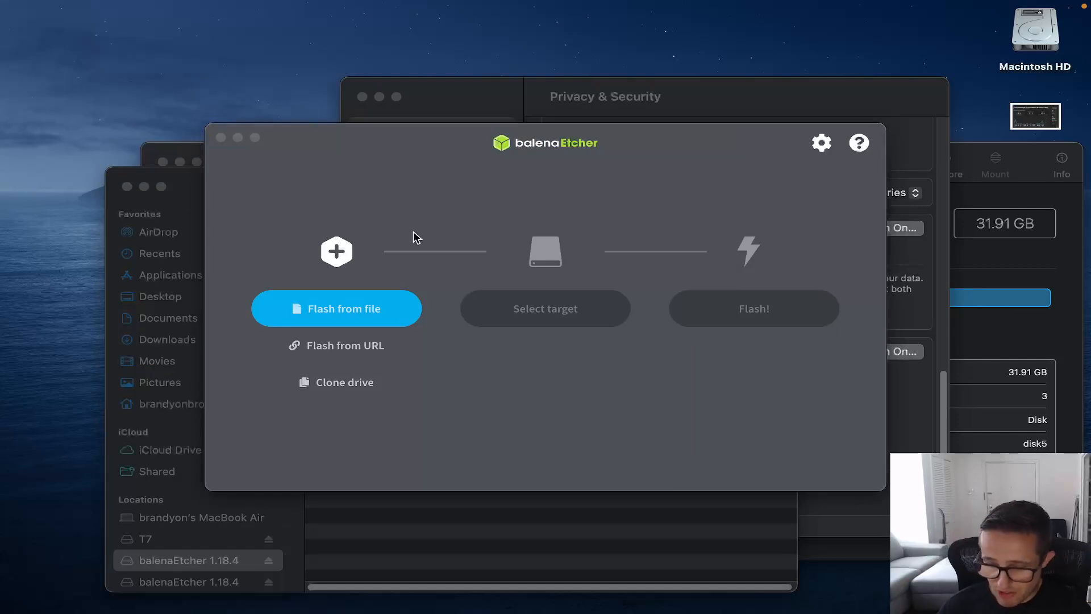
{"action": "mouse_move", "coordinate": [396, 205]}
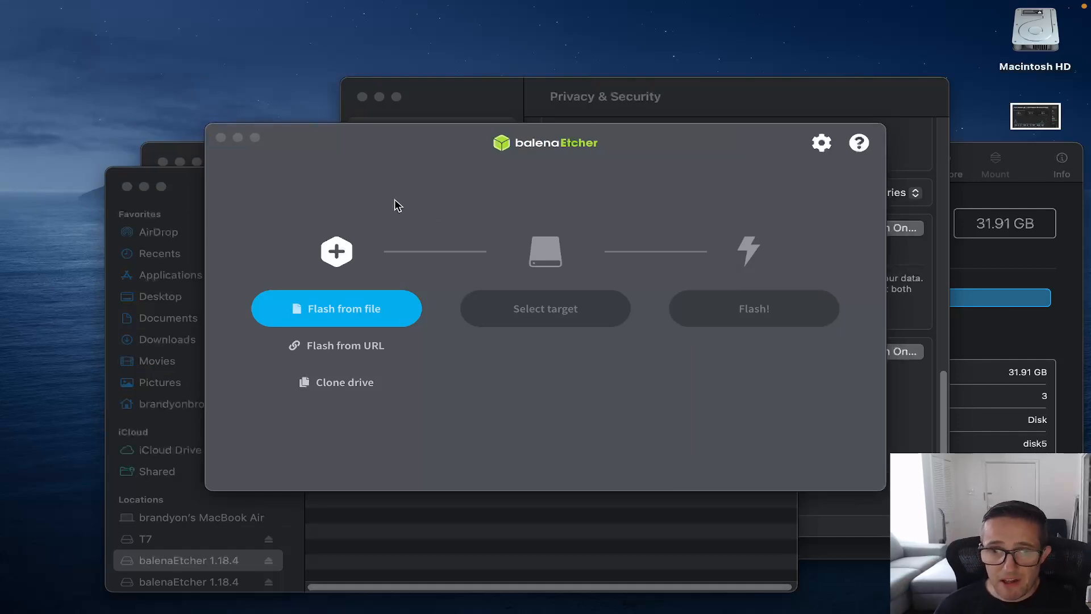
{"action": "mouse_move", "coordinate": [604, 131]}
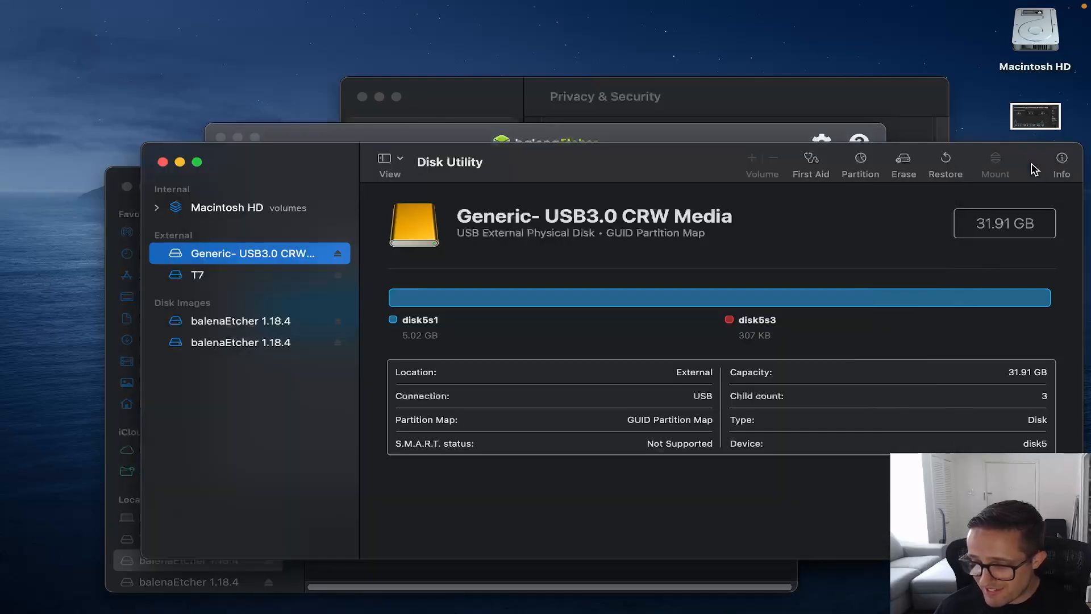
{"action": "mouse_move", "coordinate": [259, 322]}
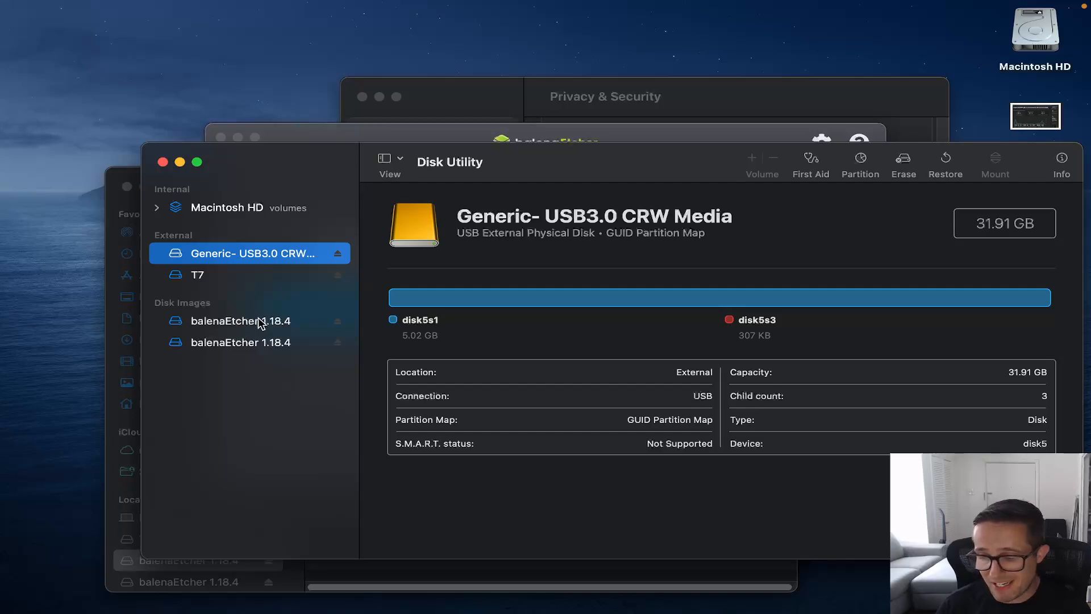
{"action": "mouse_move", "coordinate": [1084, 243]}
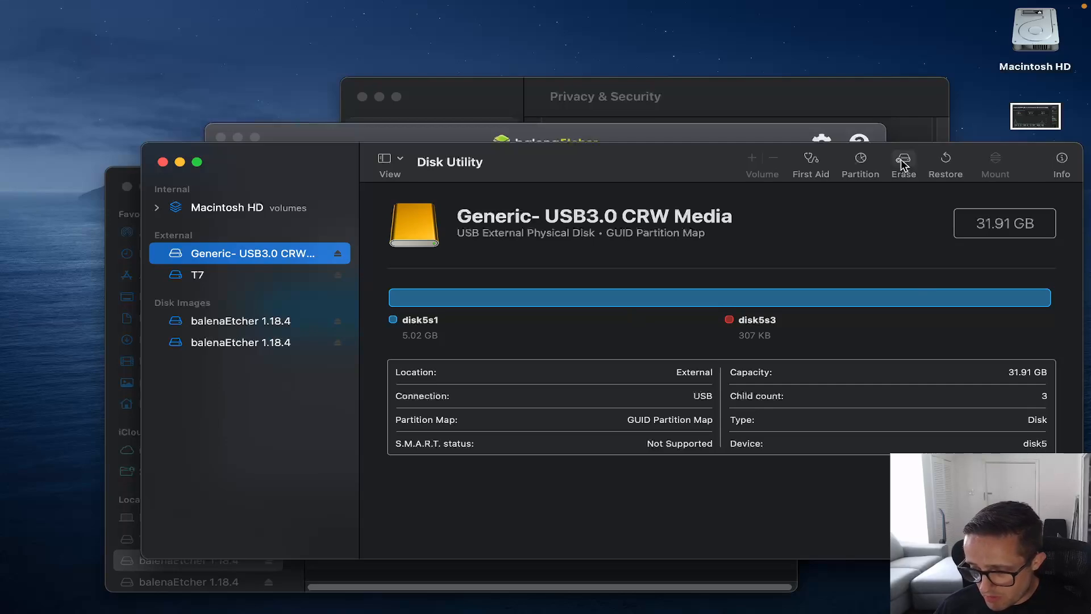
Set the USB drive's erase options to name Kubuntu and MS-DOS (FAT) format
{"action": "left_click", "coordinate": [903, 162]}
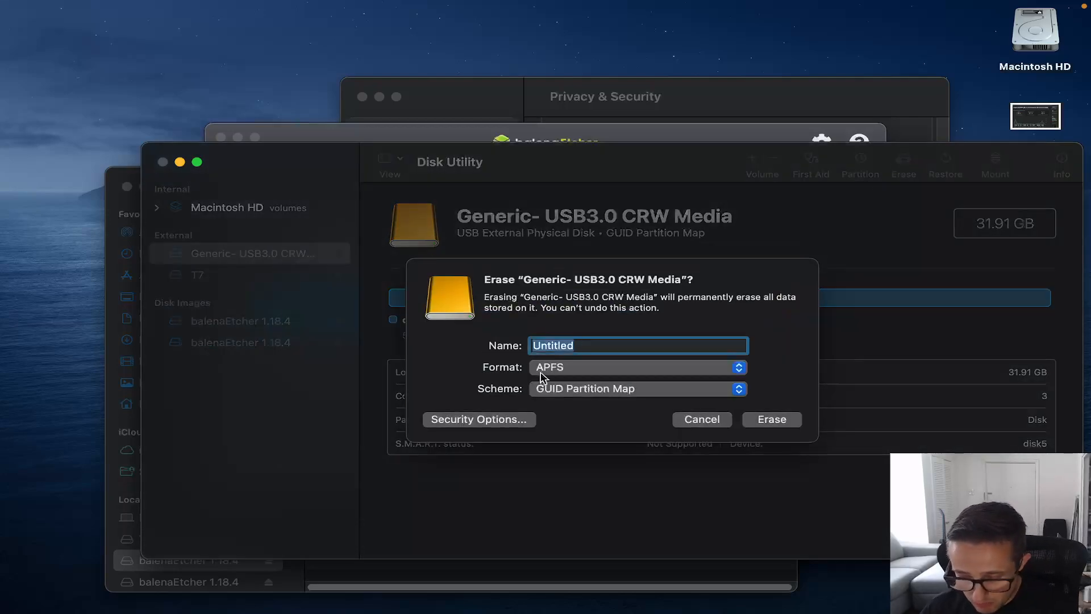
{"action": "type", "text": "Kubuntu"}
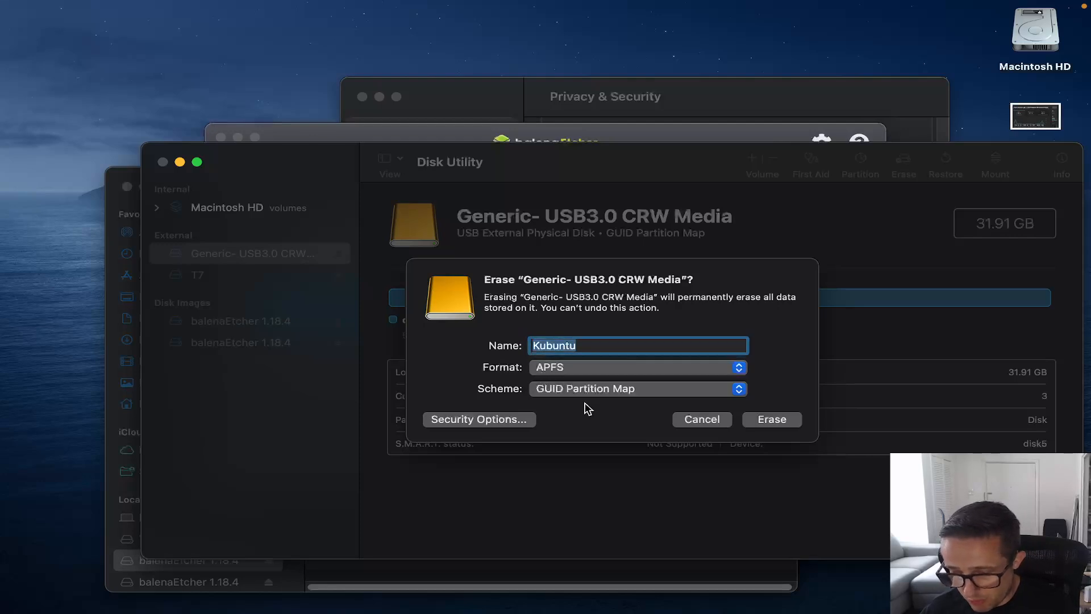
{"action": "left_click", "coordinate": [637, 366]}
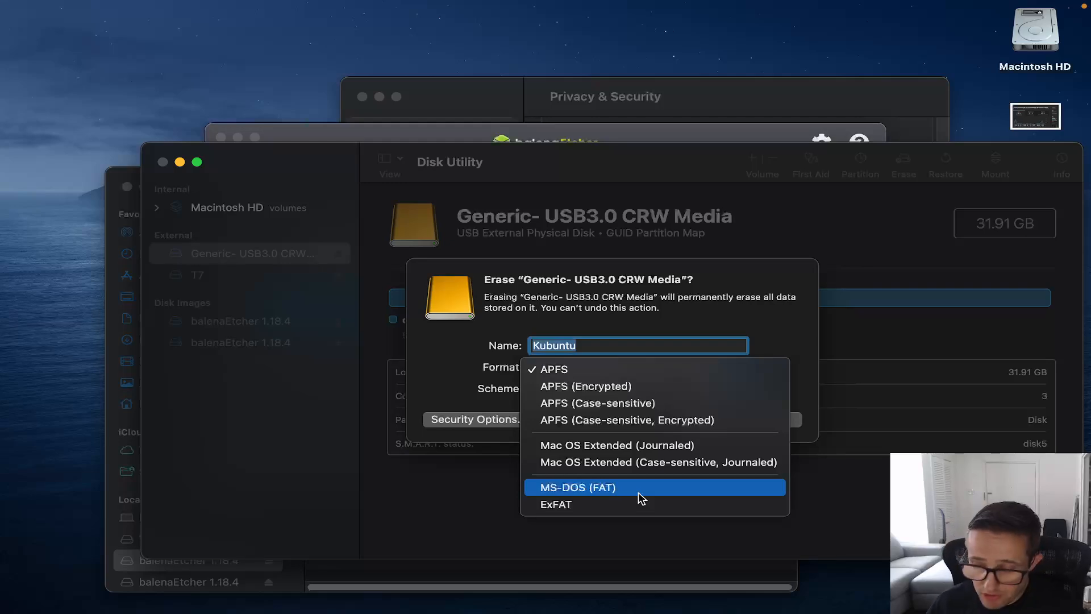
{"action": "left_click", "coordinate": [576, 486]}
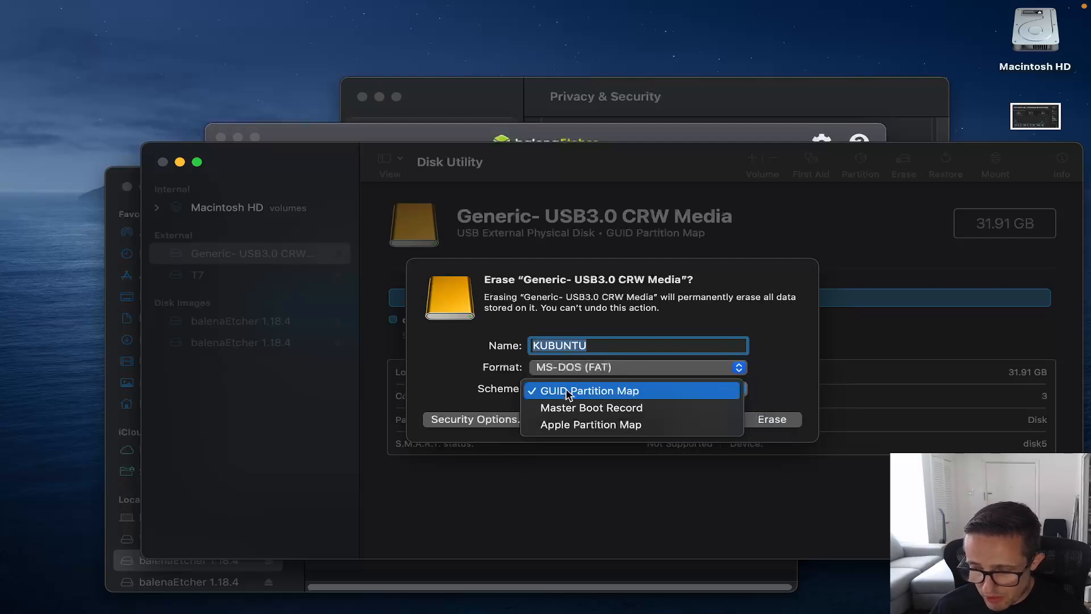
{"action": "mouse_move", "coordinate": [589, 397]}
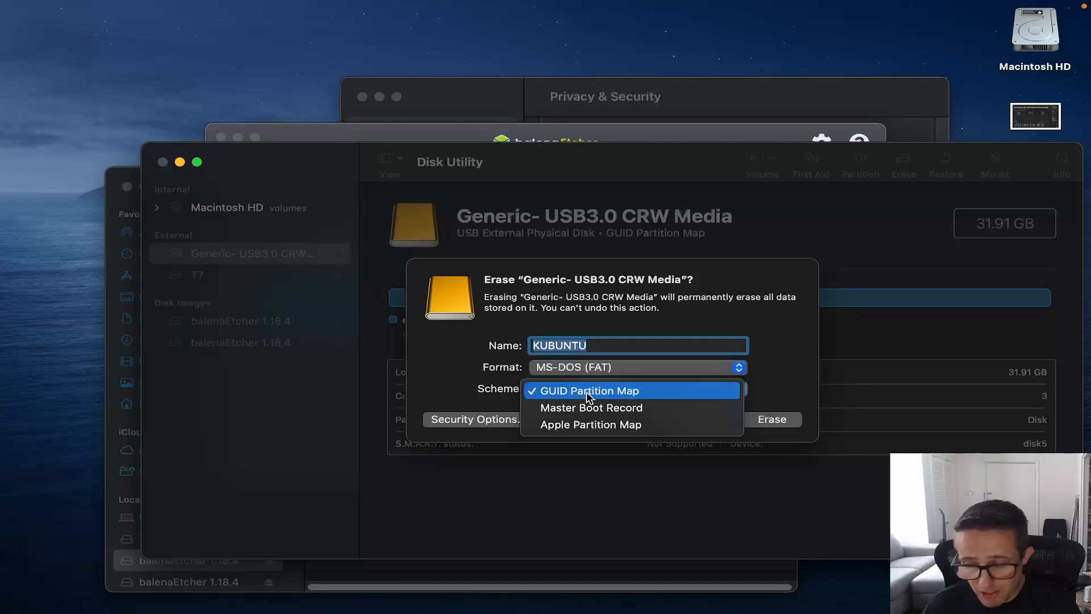
{"action": "mouse_move", "coordinate": [590, 407]}
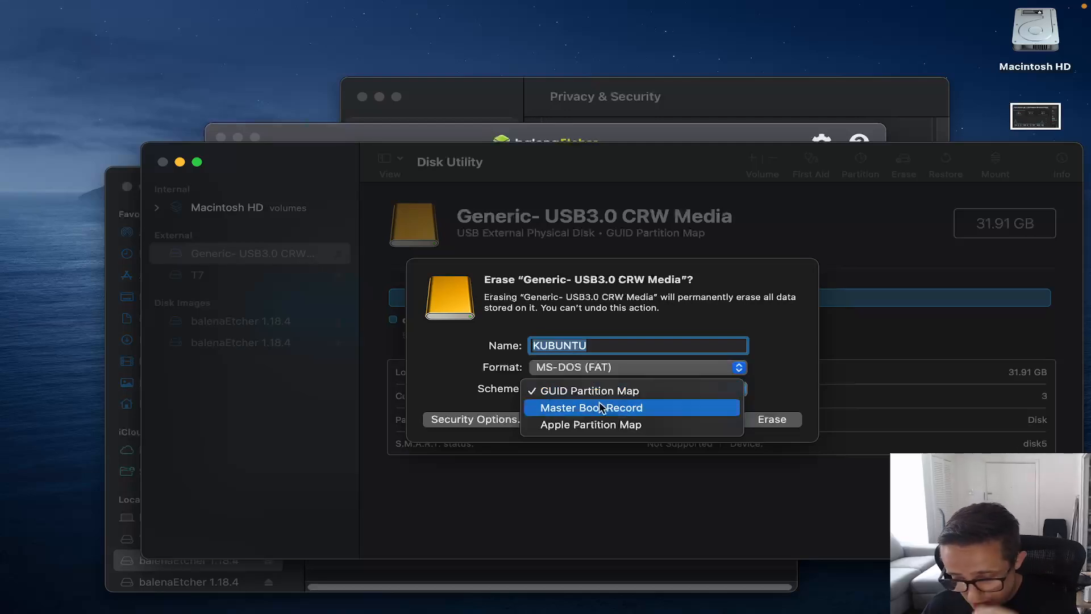
{"action": "mouse_move", "coordinate": [618, 414]}
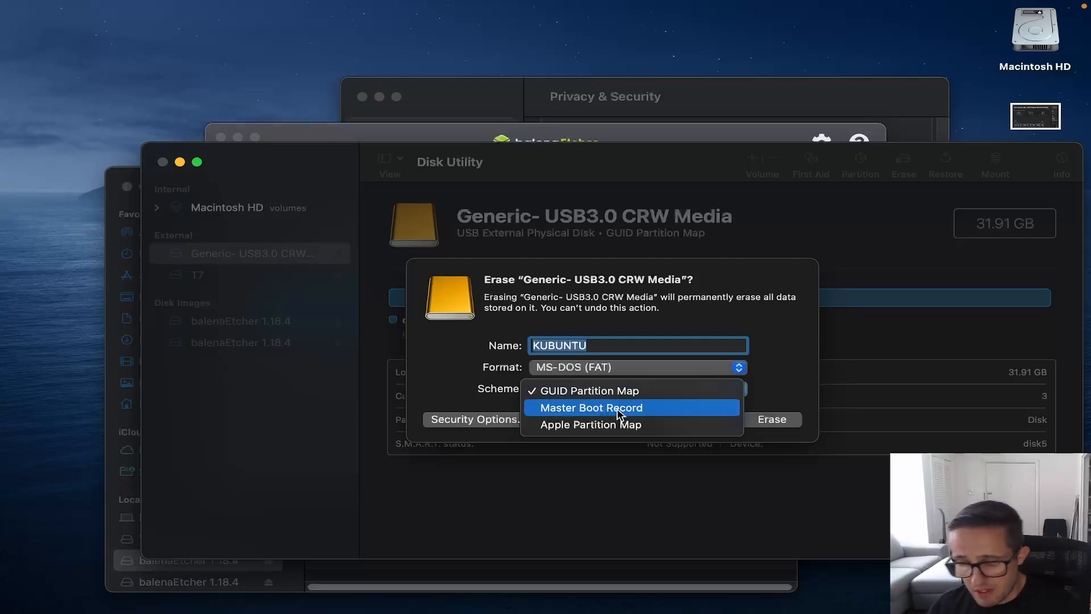
{"action": "mouse_move", "coordinate": [620, 390]}
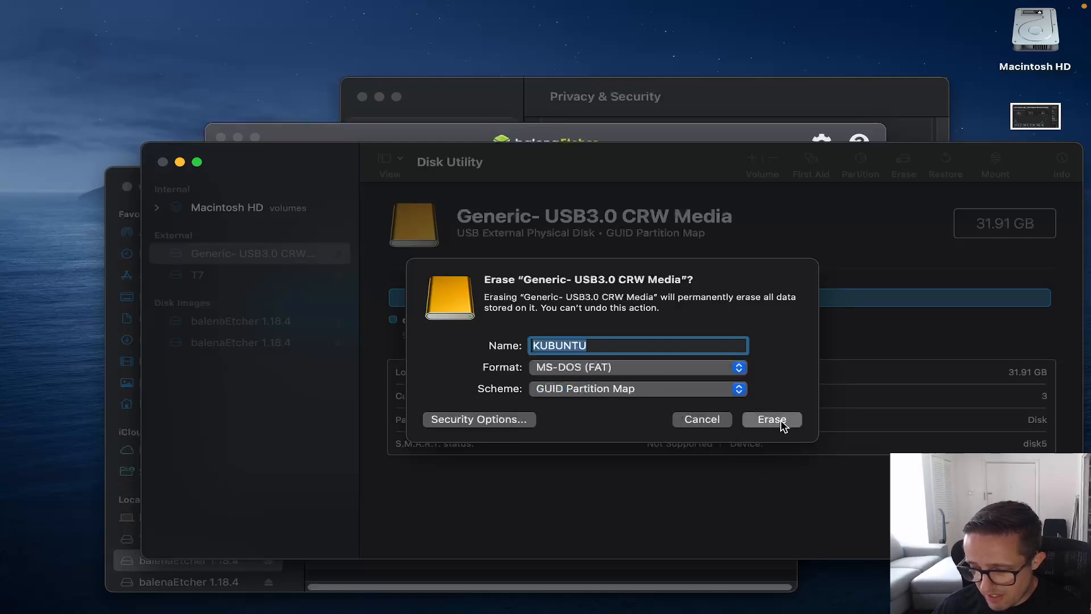
Erase the Generic USB3.0 CRW Media drive and dismiss the completion report
{"action": "left_click", "coordinate": [771, 419]}
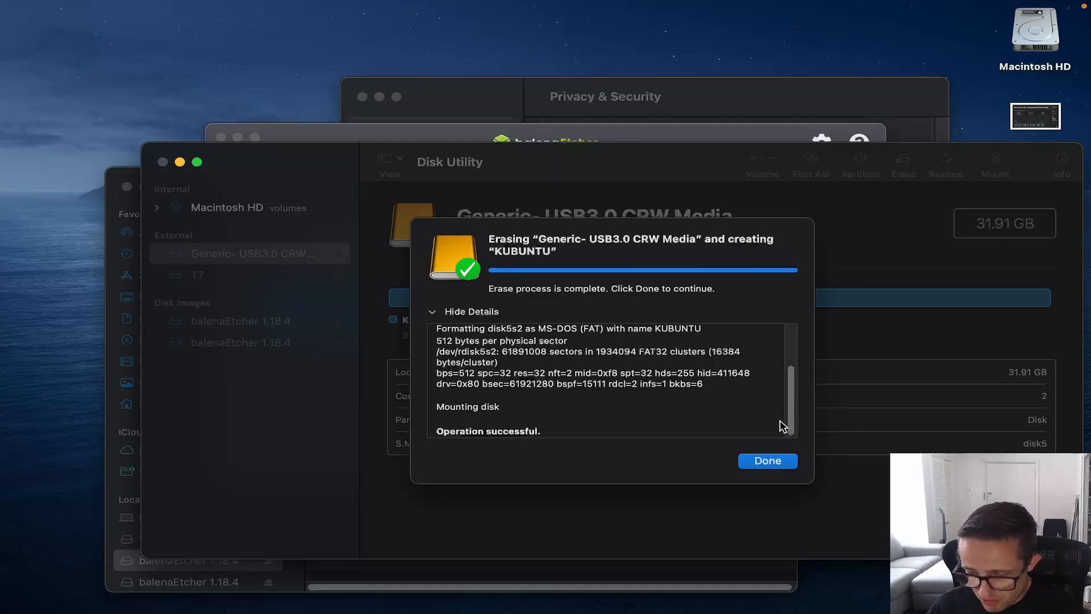
{"action": "left_click", "coordinate": [766, 461]}
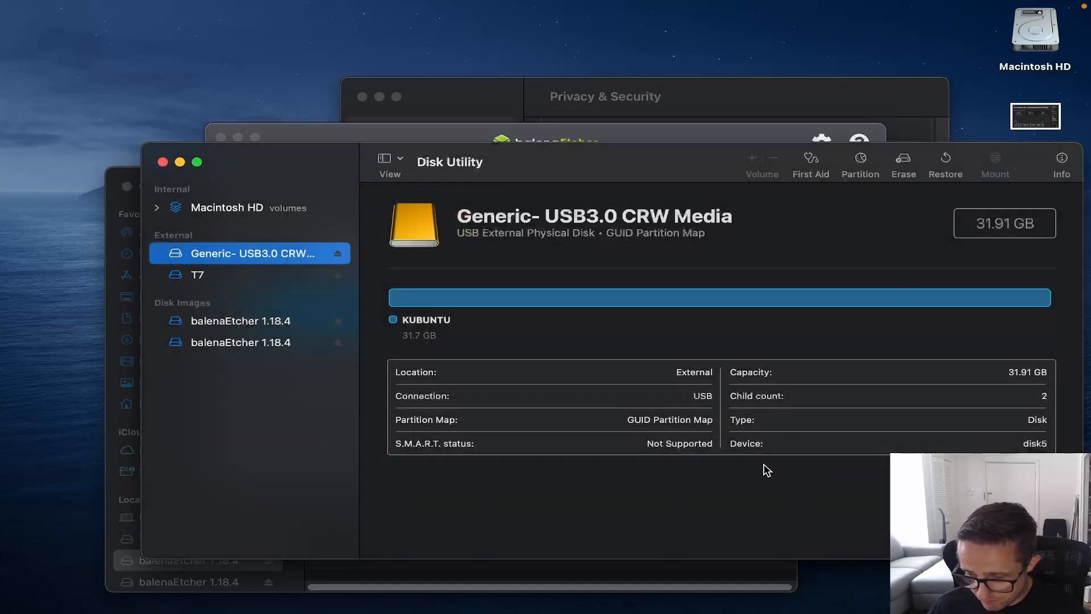
{"action": "mouse_move", "coordinate": [757, 474]}
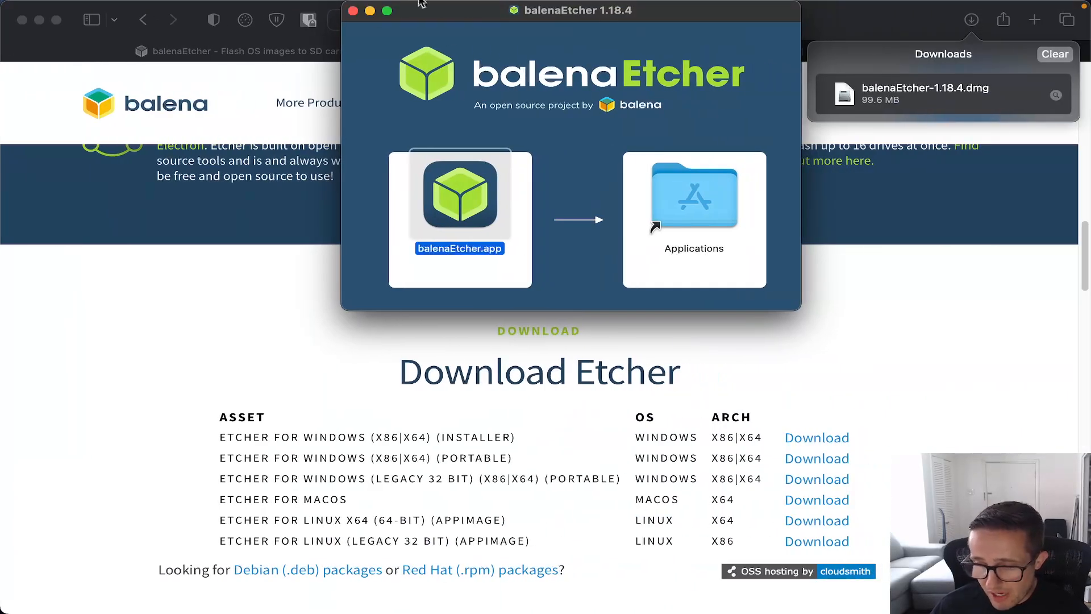
Switch to the Kubuntu website and navigate to the 22.04.2 LTS download section
{"action": "left_click", "coordinate": [354, 10]}
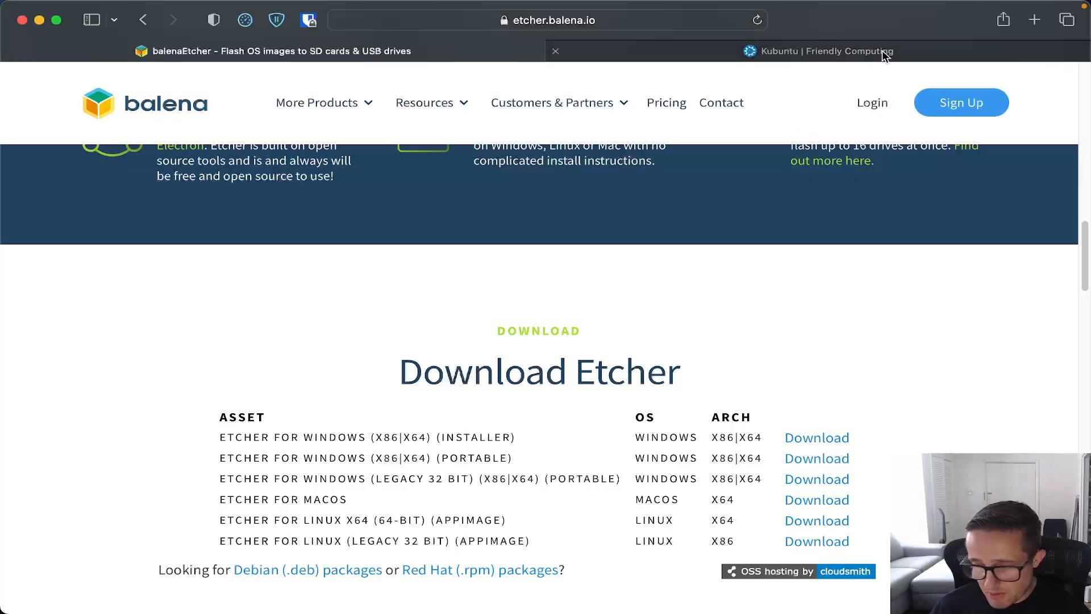
{"action": "left_click", "coordinate": [818, 50]}
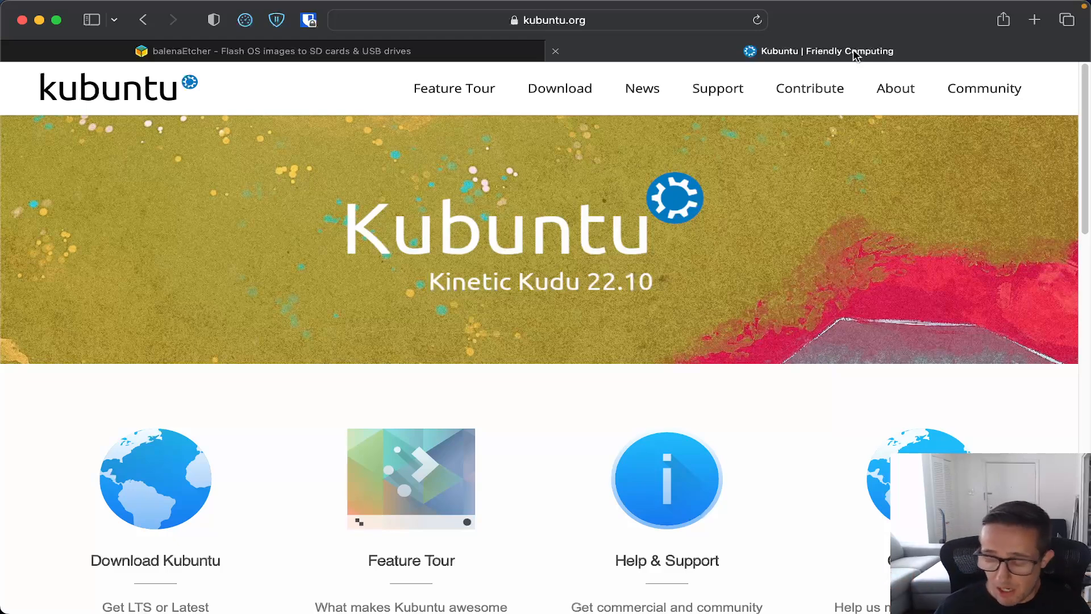
{"action": "scroll", "scroll_direction": "down", "scroll_amount": 3}
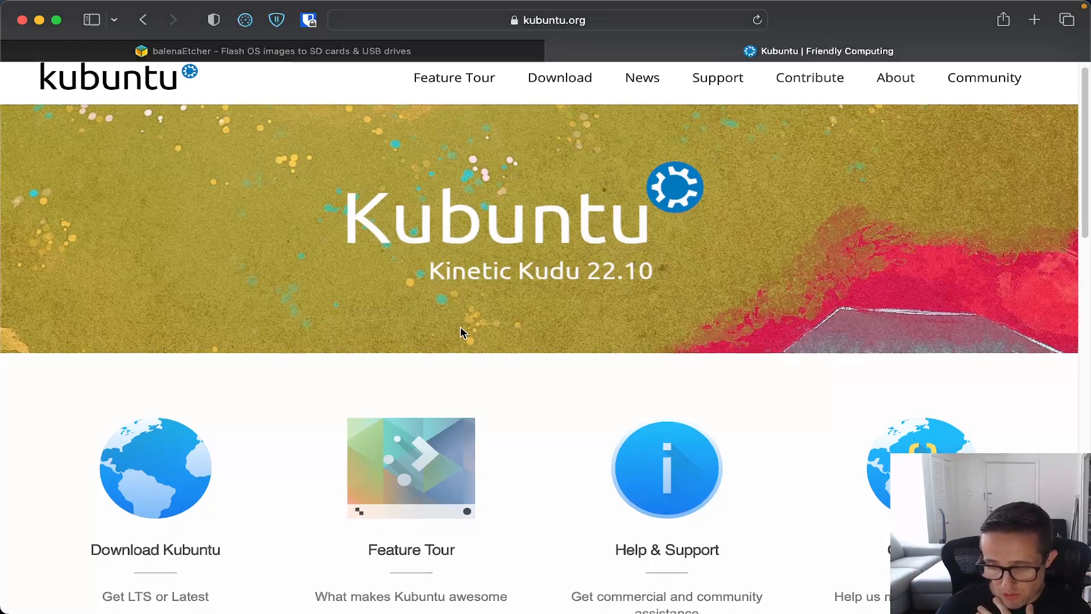
{"action": "scroll", "scroll_direction": "down", "scroll_amount": 3}
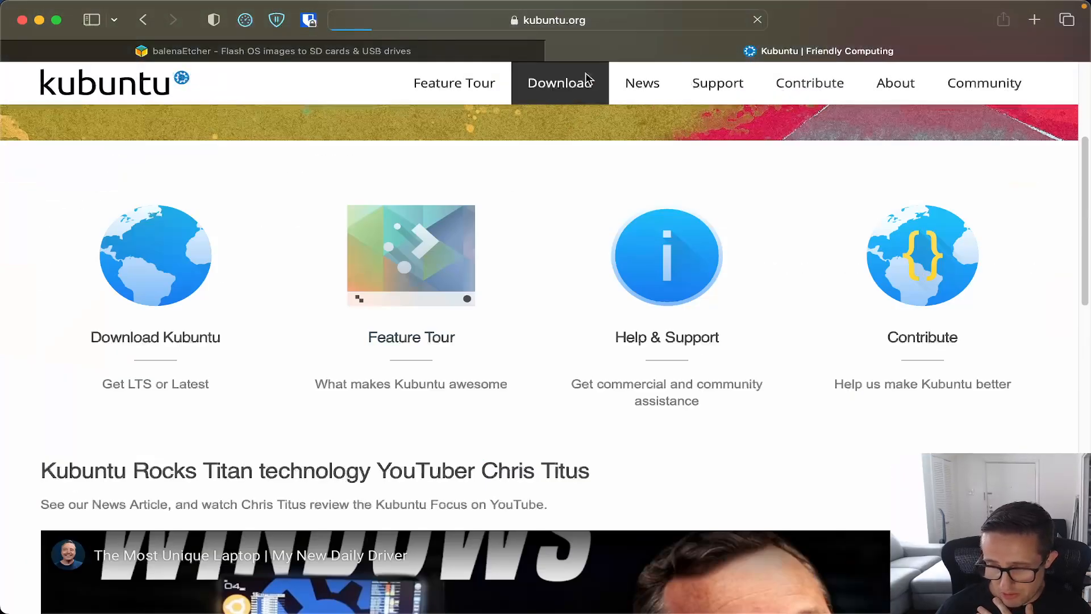
{"action": "left_click", "coordinate": [558, 83]}
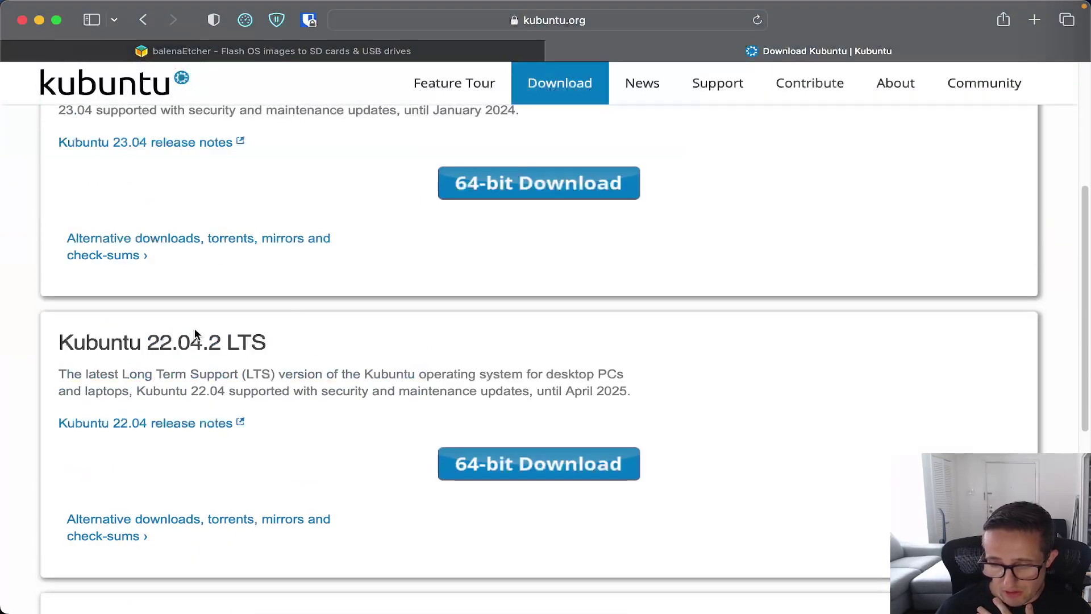
{"action": "mouse_move", "coordinate": [171, 350]}
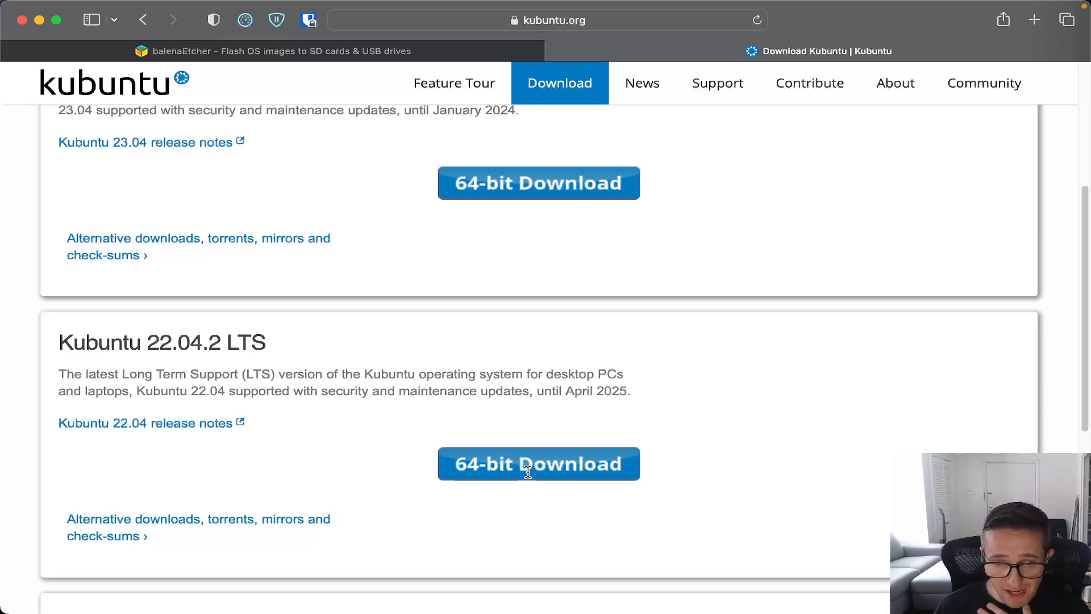
{"action": "mouse_move", "coordinate": [645, 202]}
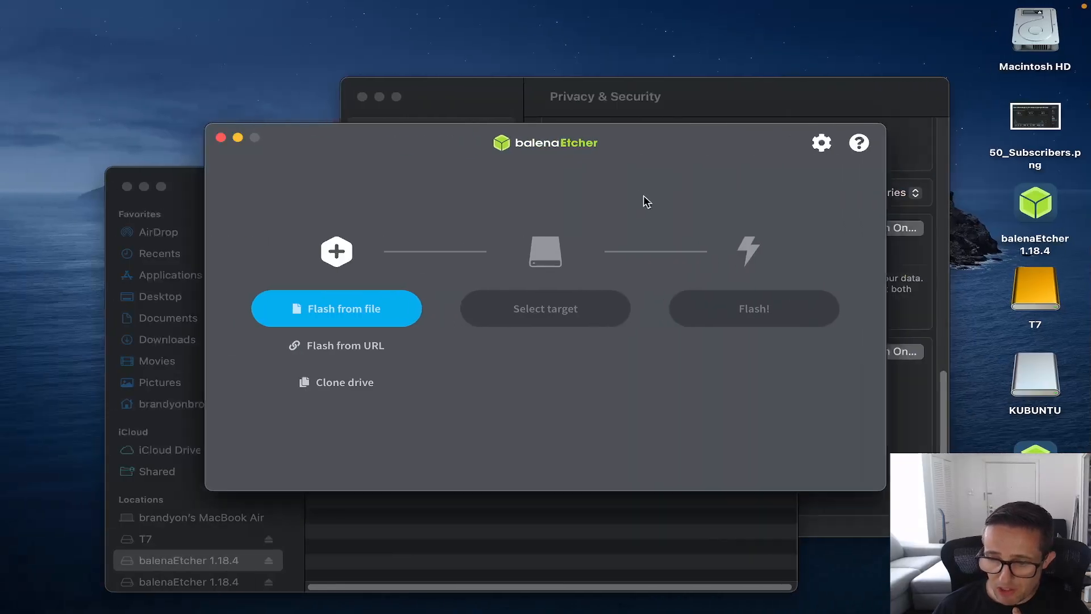
{"action": "mouse_move", "coordinate": [379, 160]}
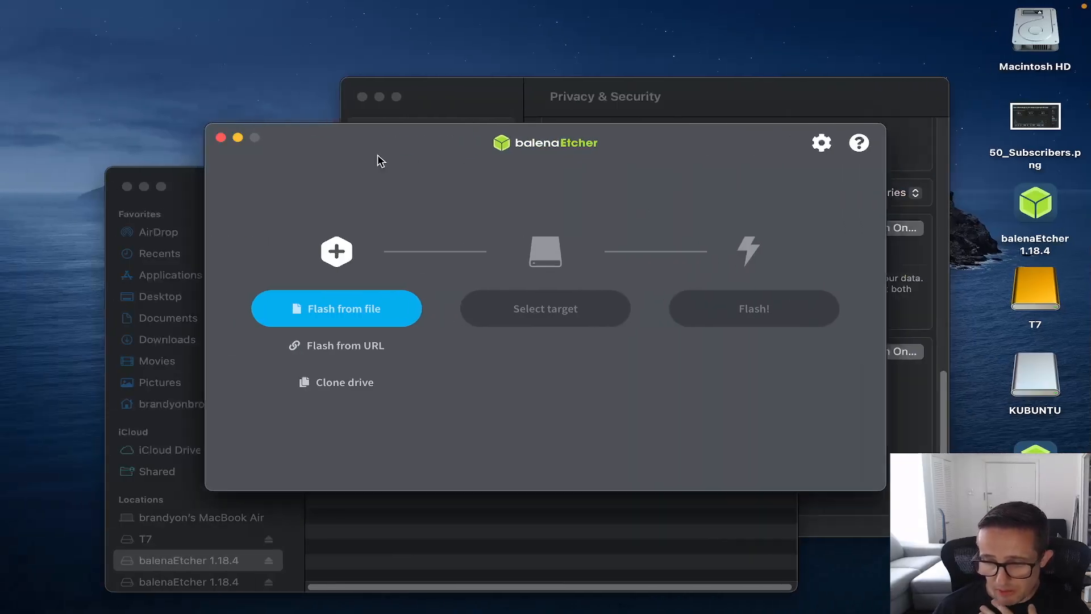
{"action": "mouse_move", "coordinate": [336, 308]}
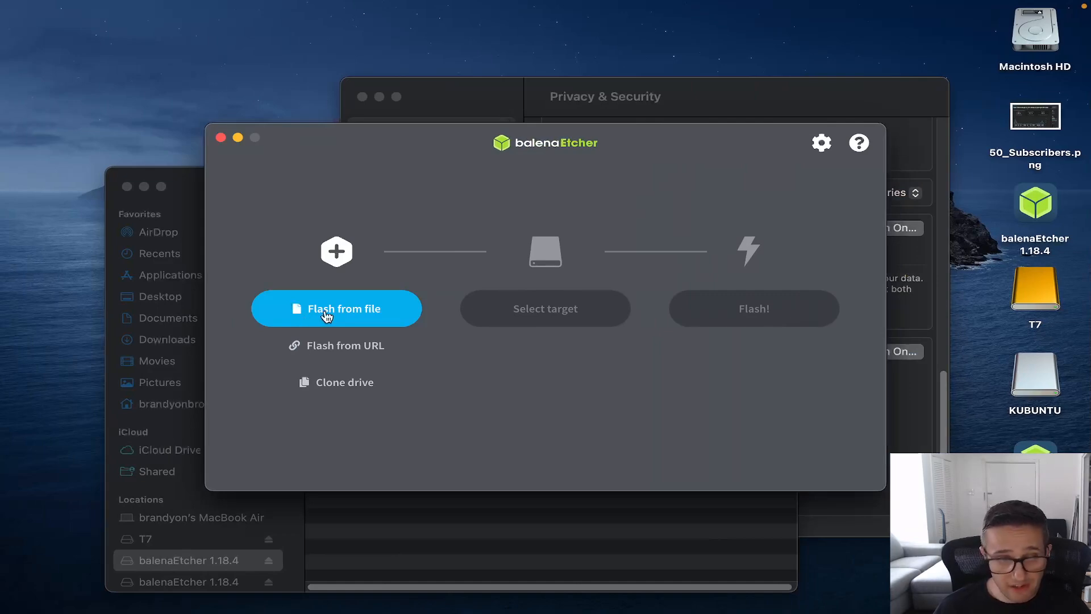
Load kubuntu-22.04.2-desktop-amd64.iso from Downloads as the image to flash
{"action": "left_click", "coordinate": [336, 308]}
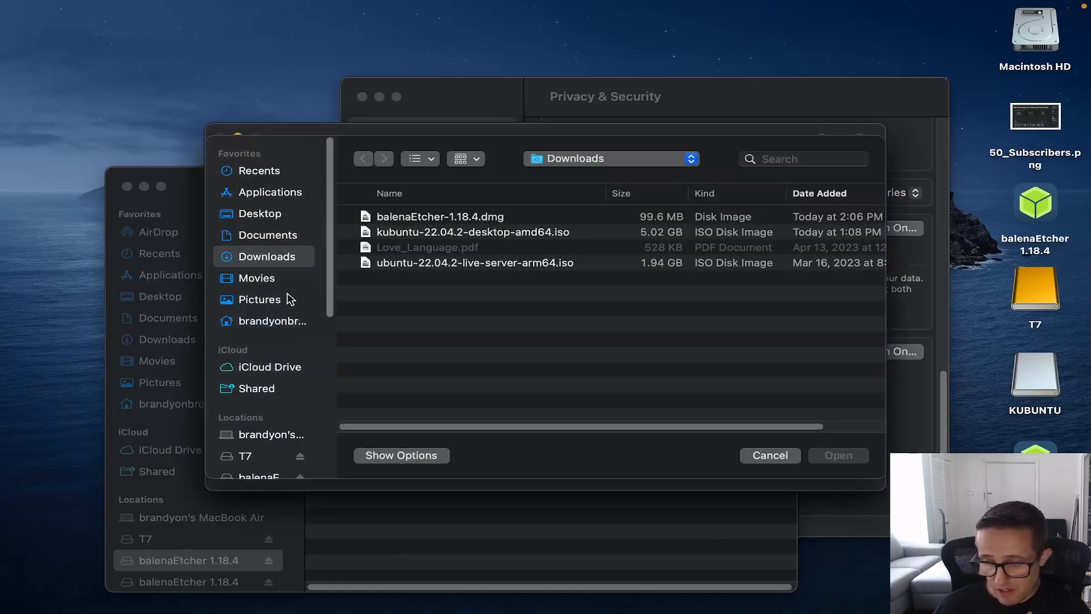
{"action": "mouse_move", "coordinate": [455, 250]}
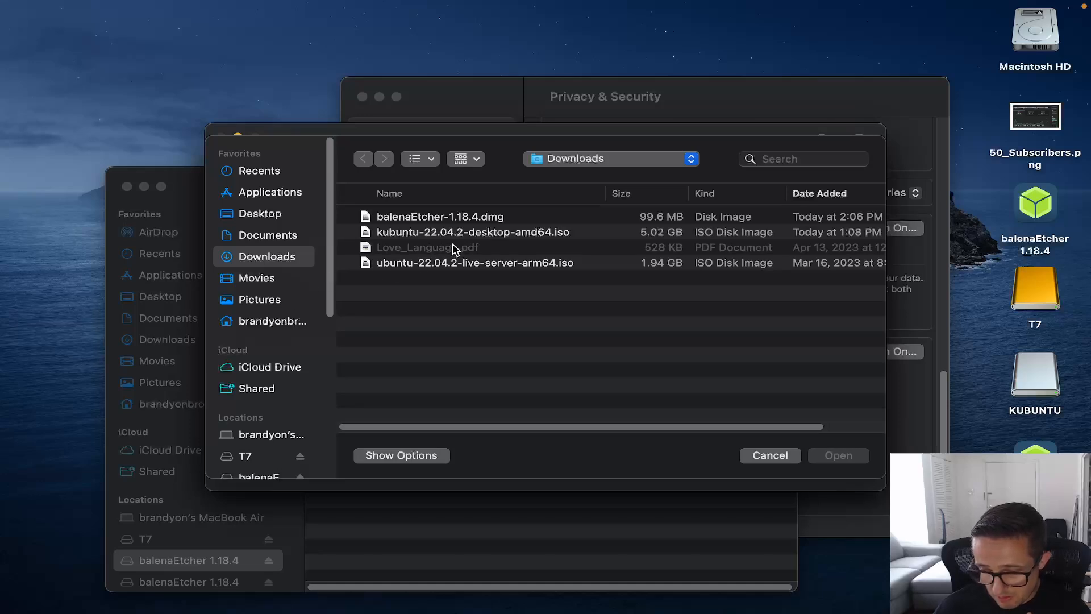
{"action": "left_click", "coordinate": [473, 232]}
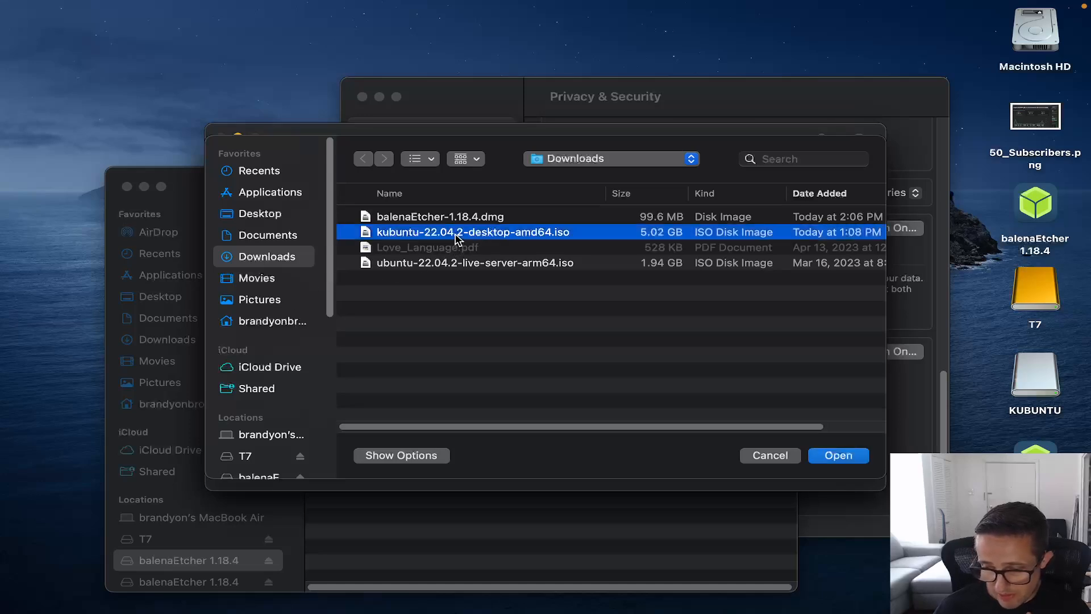
{"action": "left_click", "coordinate": [837, 455]}
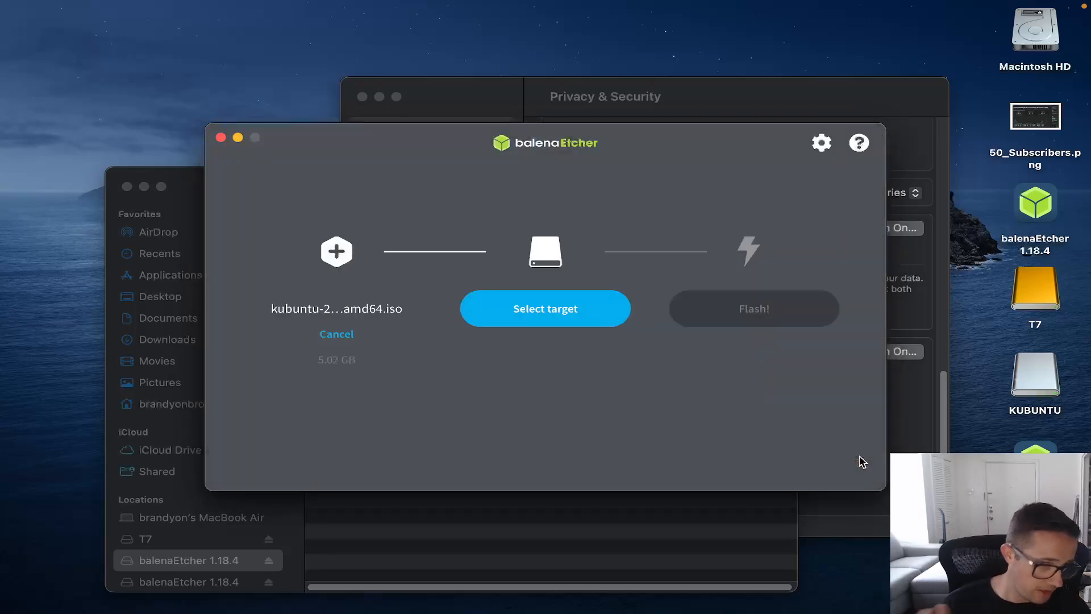
{"action": "mouse_move", "coordinate": [723, 351]}
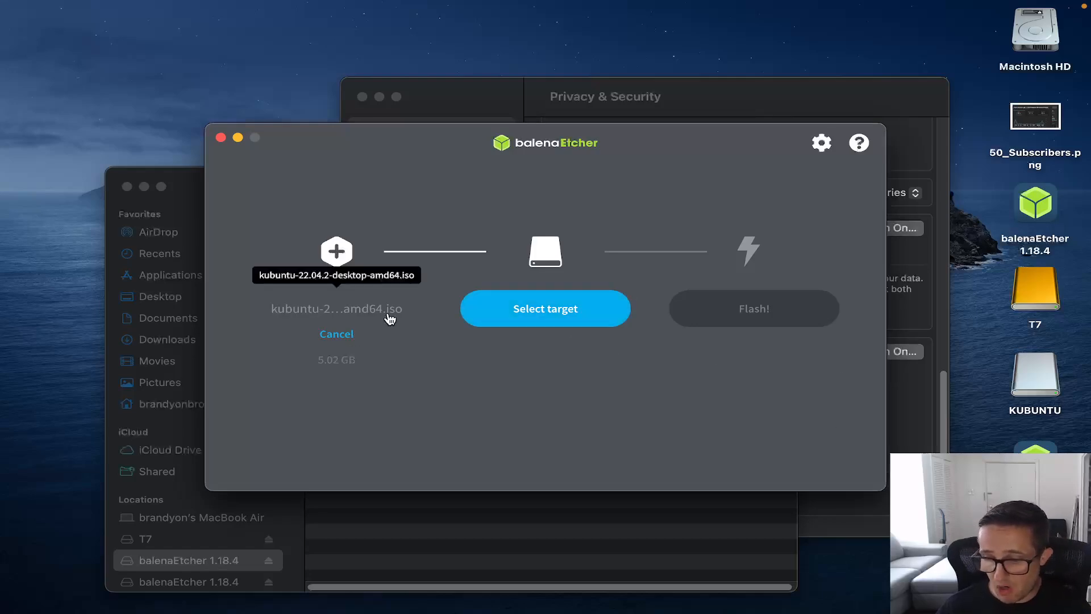
{"action": "mouse_move", "coordinate": [545, 320]}
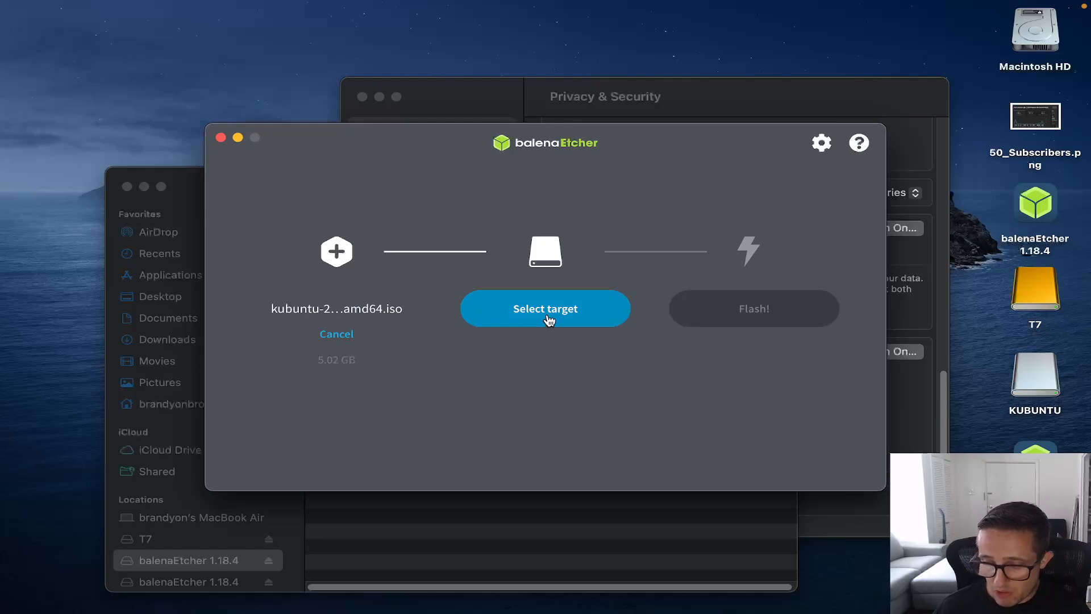
Select the 31.9 GB Generic USB3.0 CRW Media drive as the flash target
{"action": "left_click", "coordinate": [545, 308]}
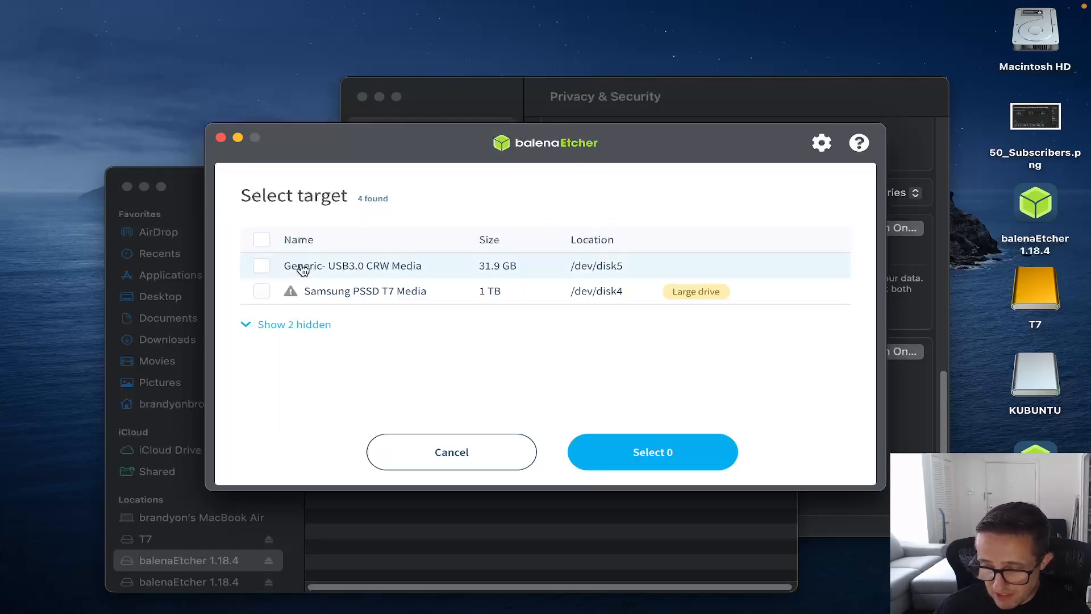
{"action": "mouse_move", "coordinate": [277, 286]}
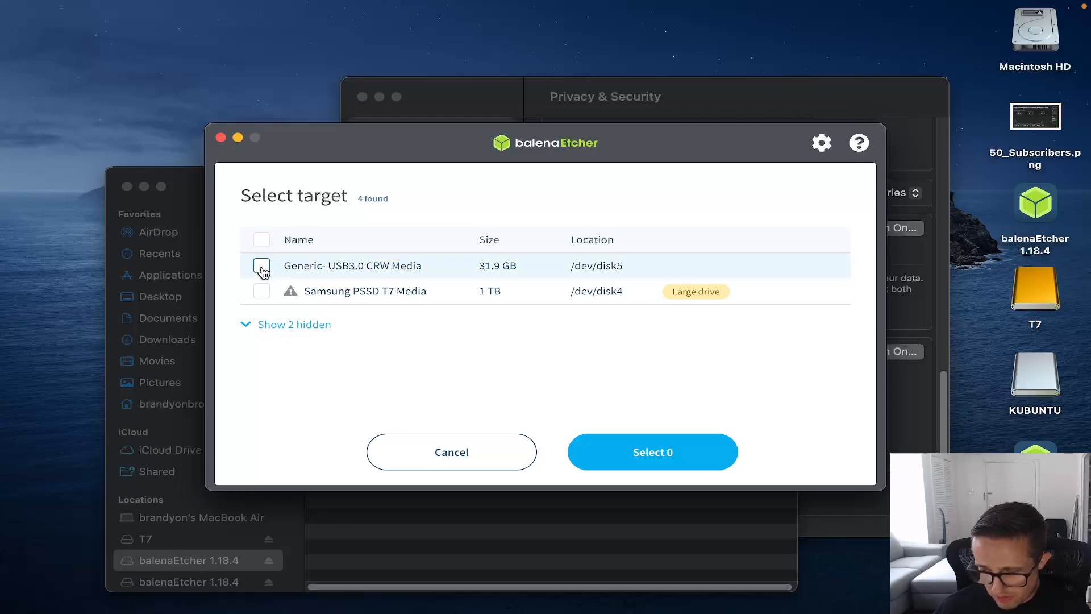
{"action": "left_click", "coordinate": [262, 266]}
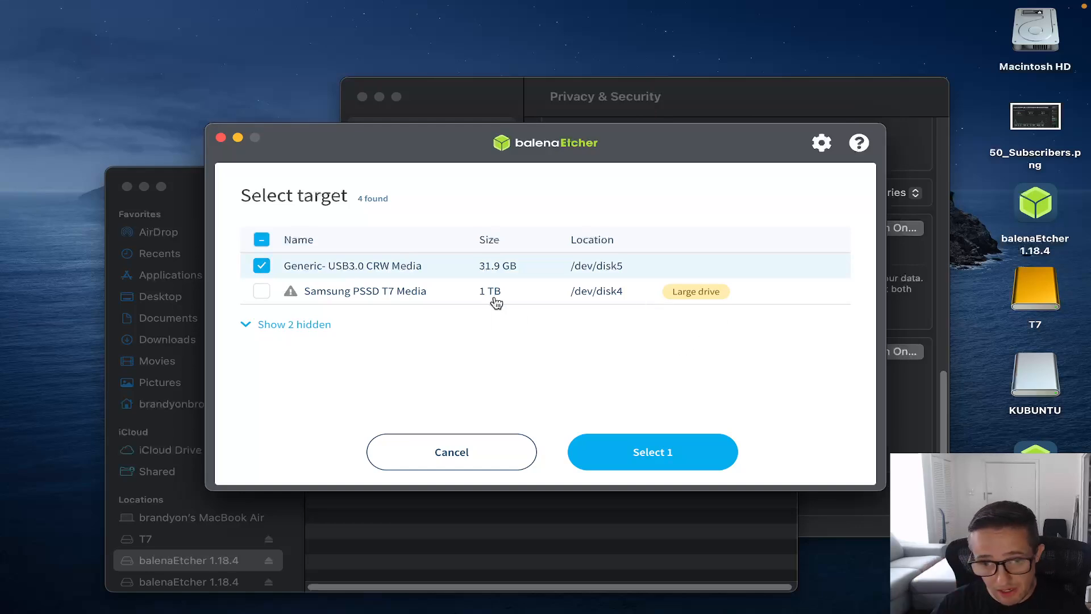
{"action": "mouse_move", "coordinate": [688, 325]}
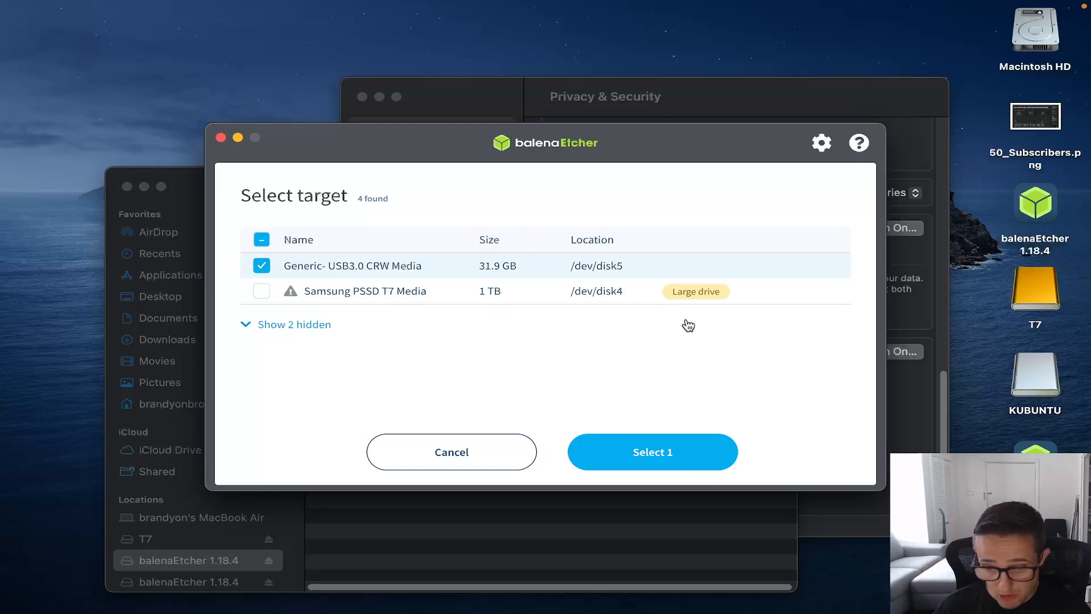
{"action": "mouse_move", "coordinate": [681, 396]}
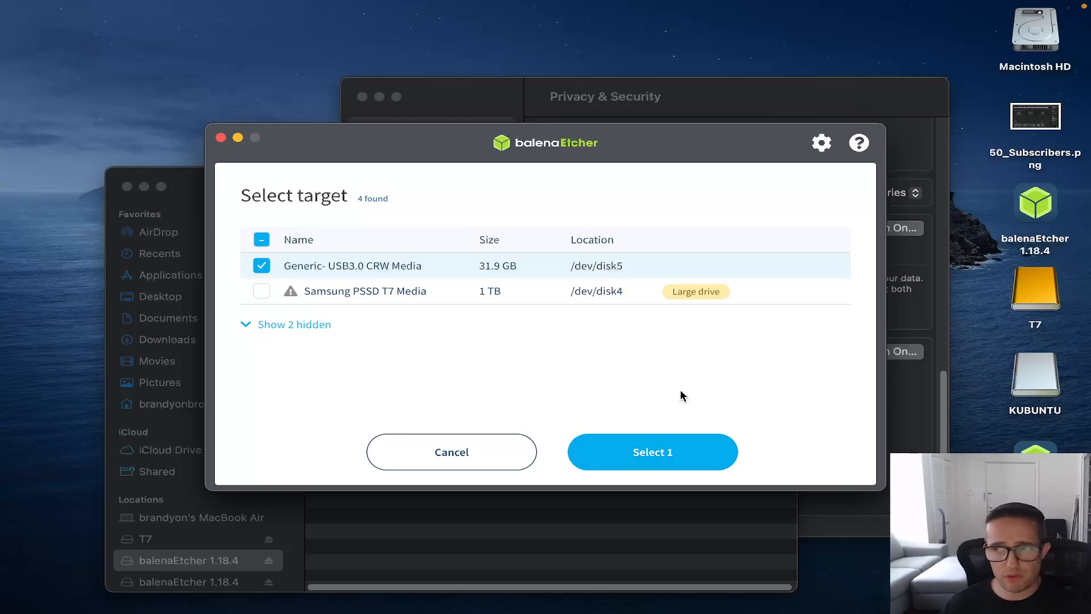
{"action": "mouse_move", "coordinate": [661, 337]}
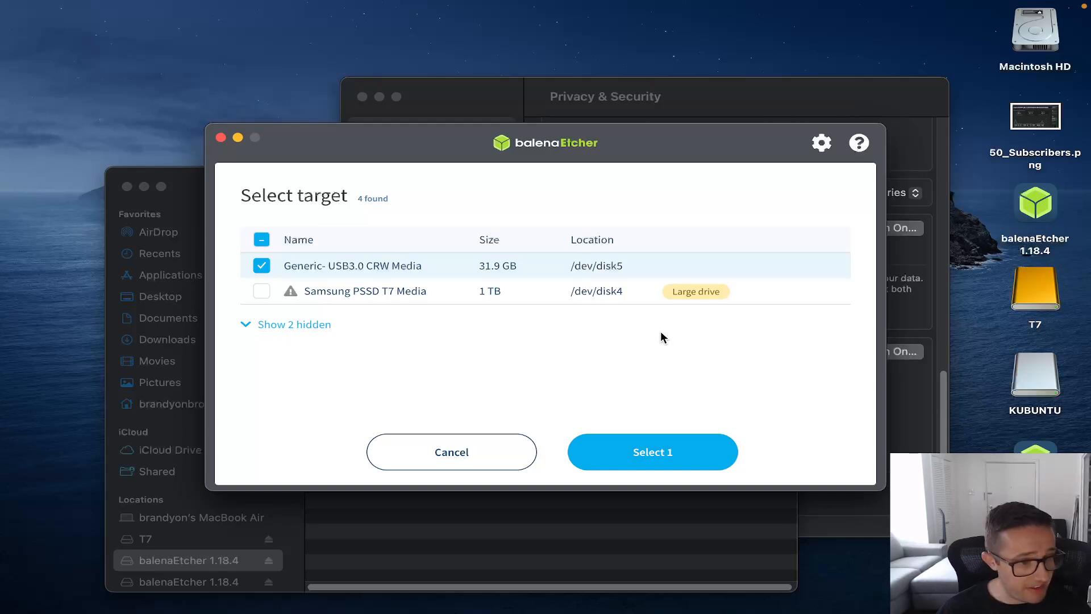
{"action": "mouse_move", "coordinate": [698, 427]}
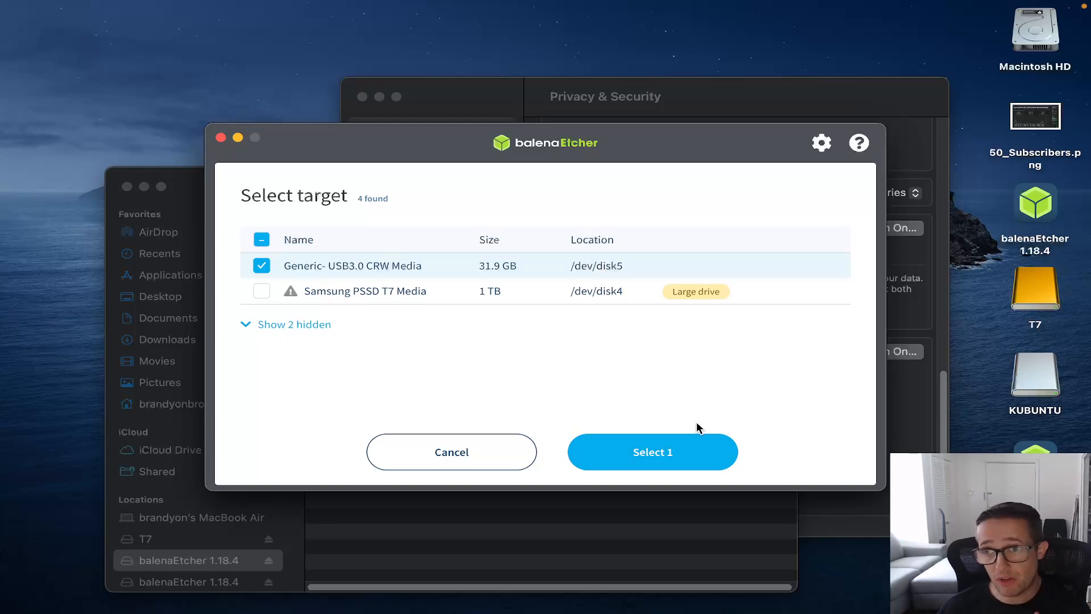
{"action": "left_click", "coordinate": [652, 452]}
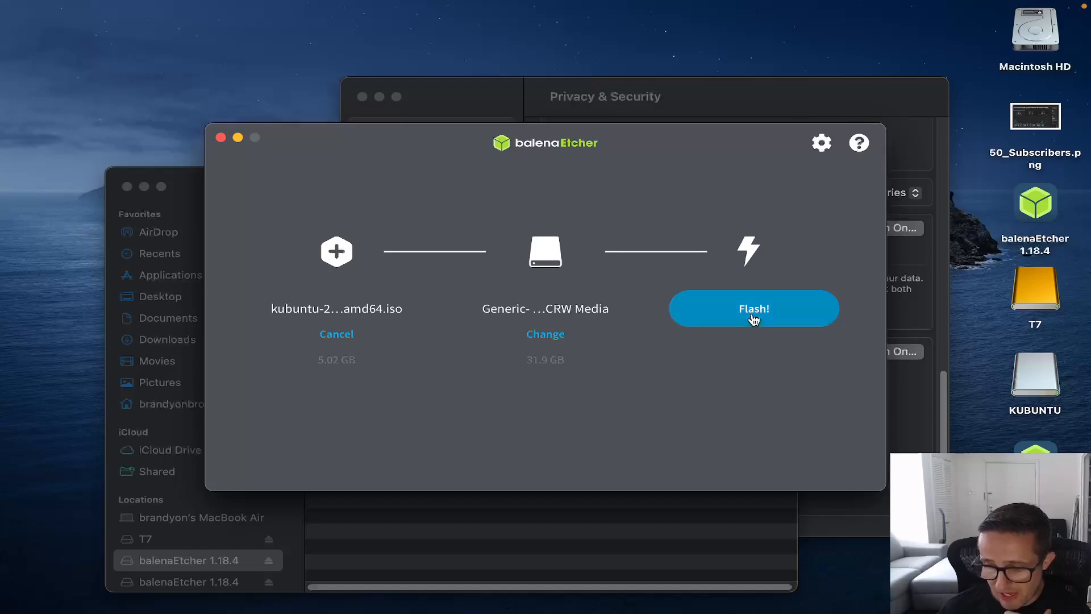
Start flashing and approve the administrator password prompt
{"action": "left_click", "coordinate": [753, 308]}
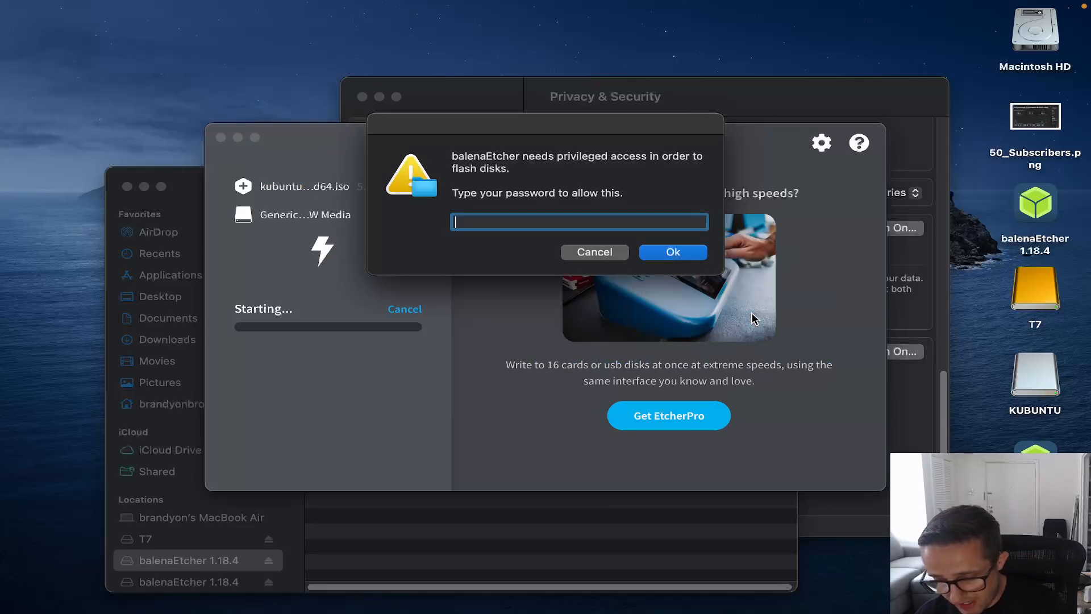
{"action": "type", "text": "password"}
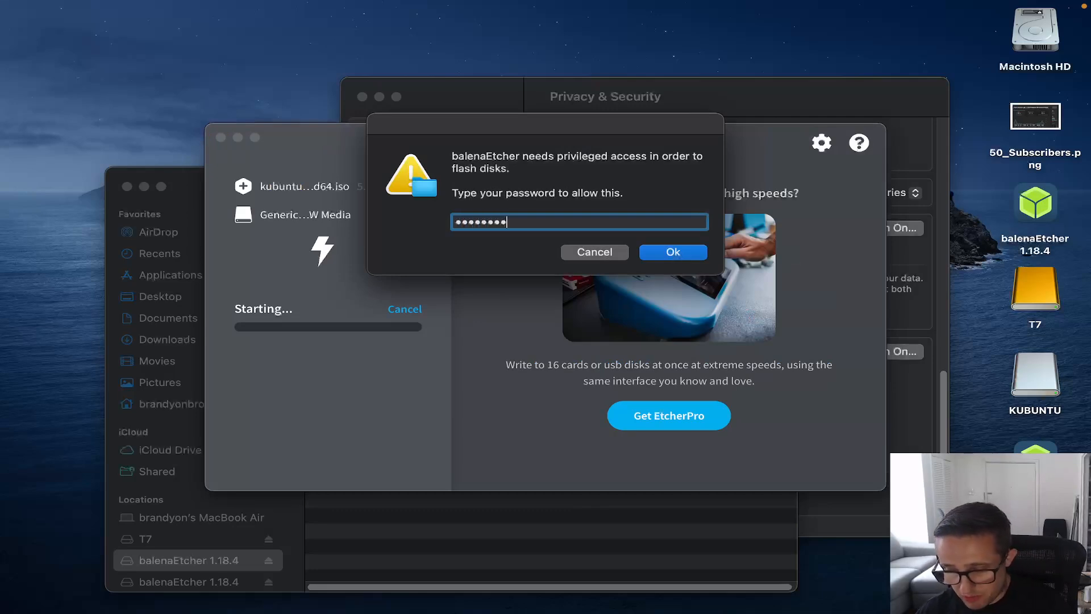
{"action": "left_click", "coordinate": [672, 251]}
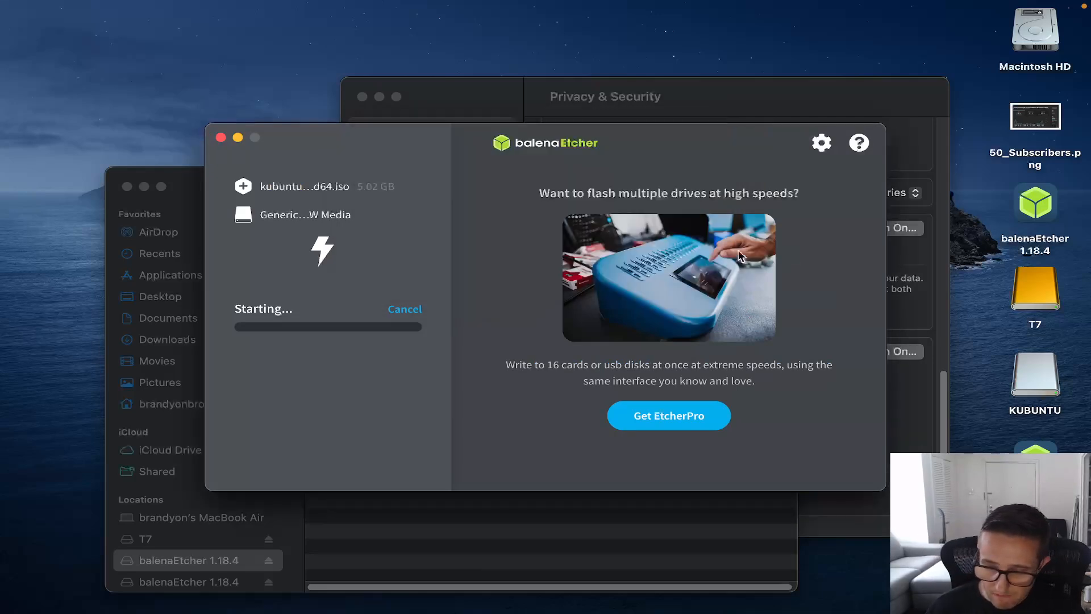